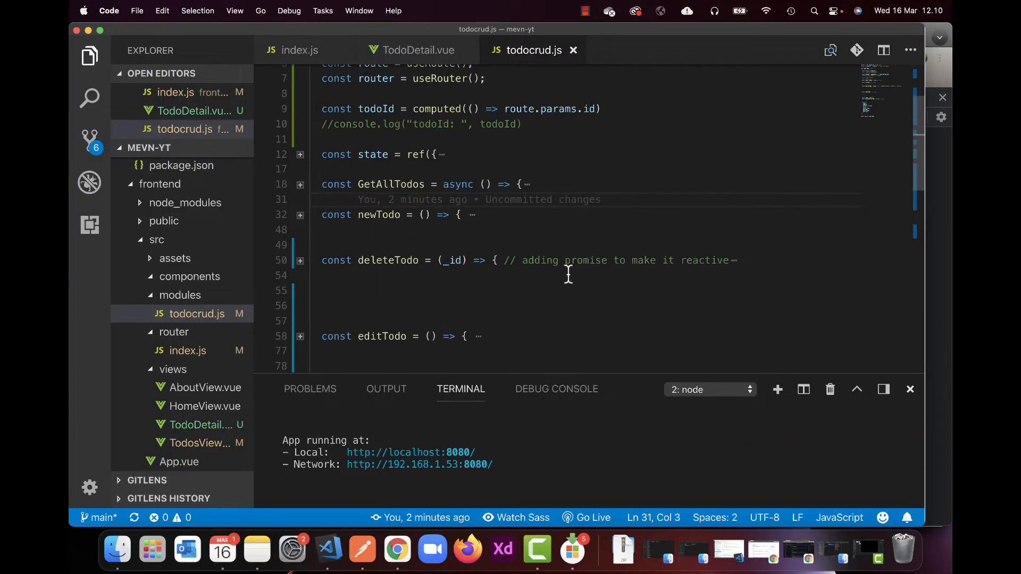
mouse_move(425, 215)
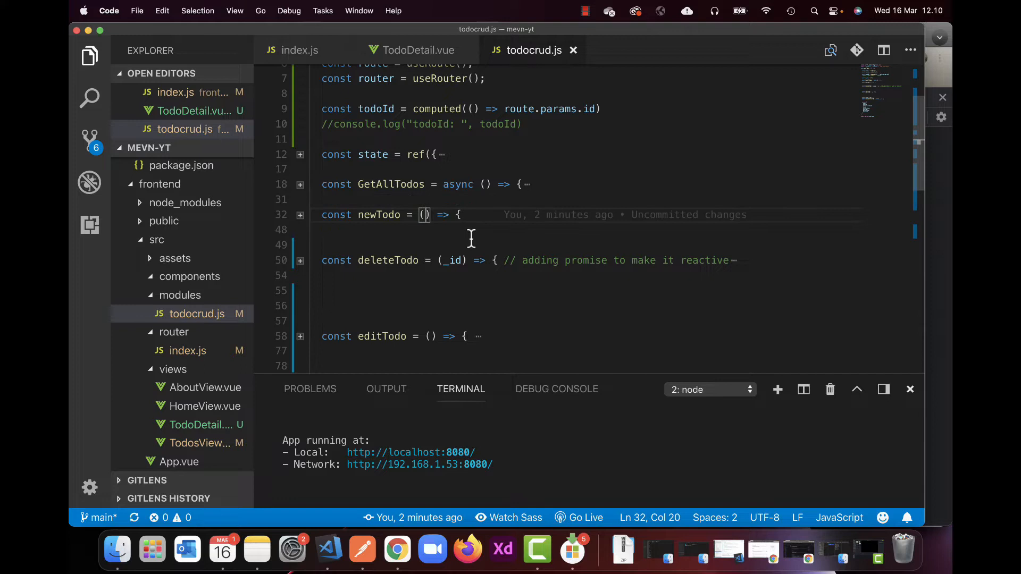
mouse_move(467, 216)
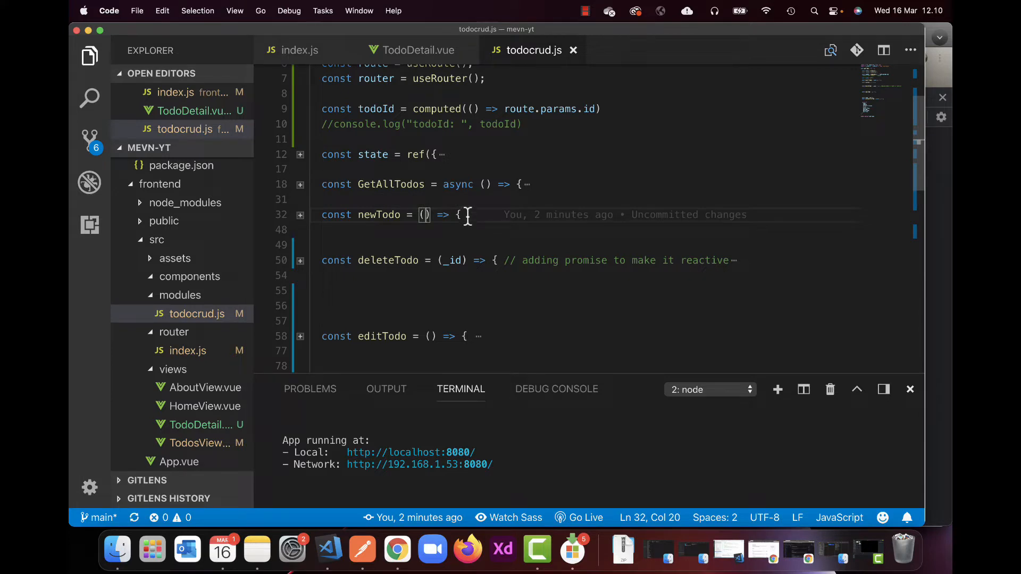
mouse_move(343, 219)
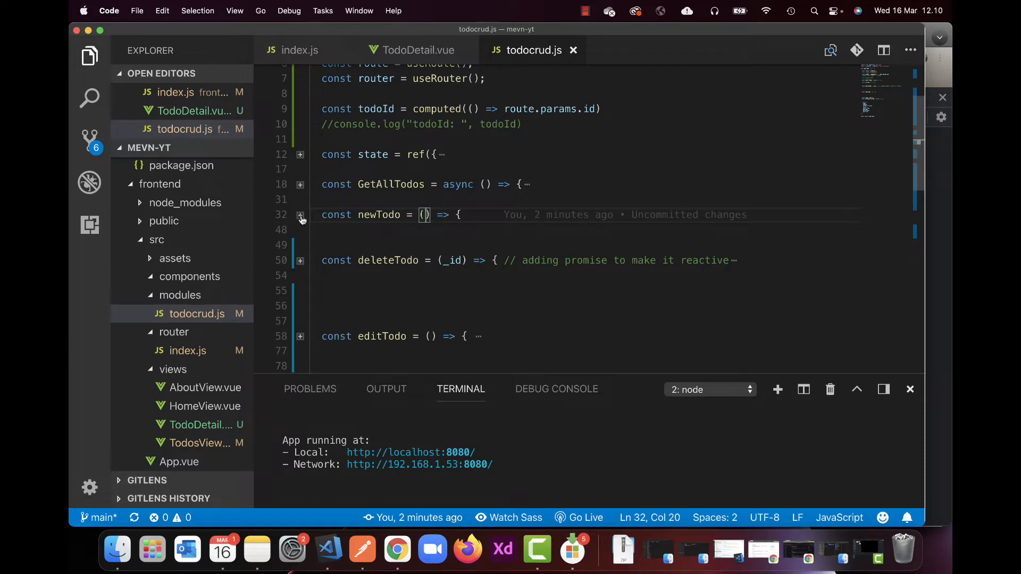
Unfold newTodo and scroll down to deleteTodo's .then block in todocrud.js.
left_click(300, 217)
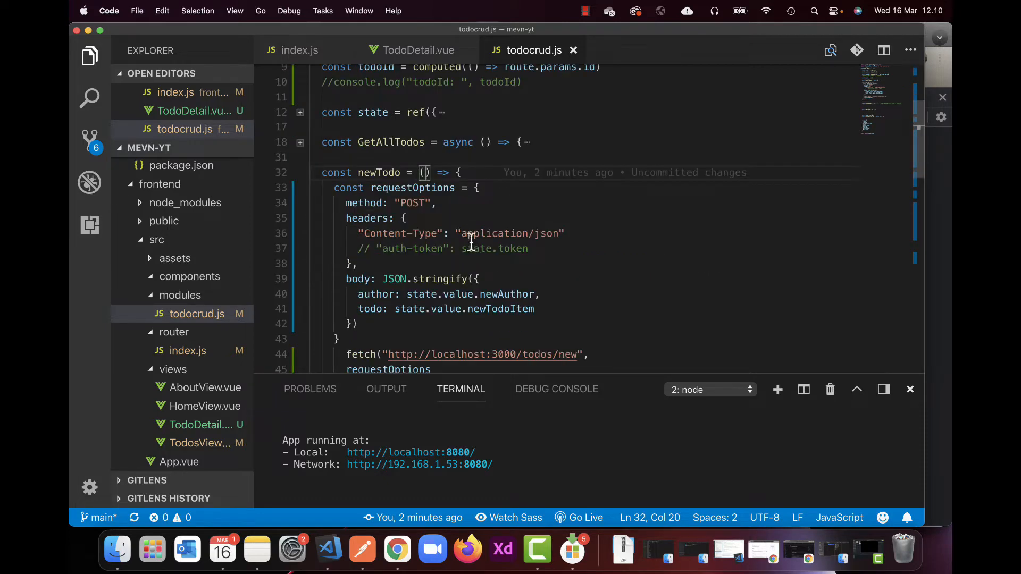
scroll("down", 3)
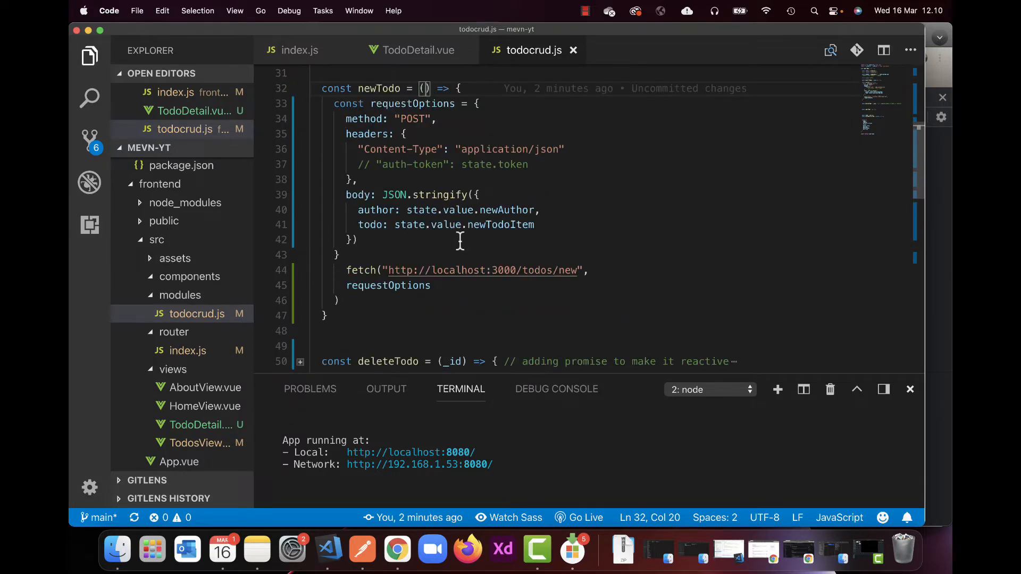
mouse_move(359, 300)
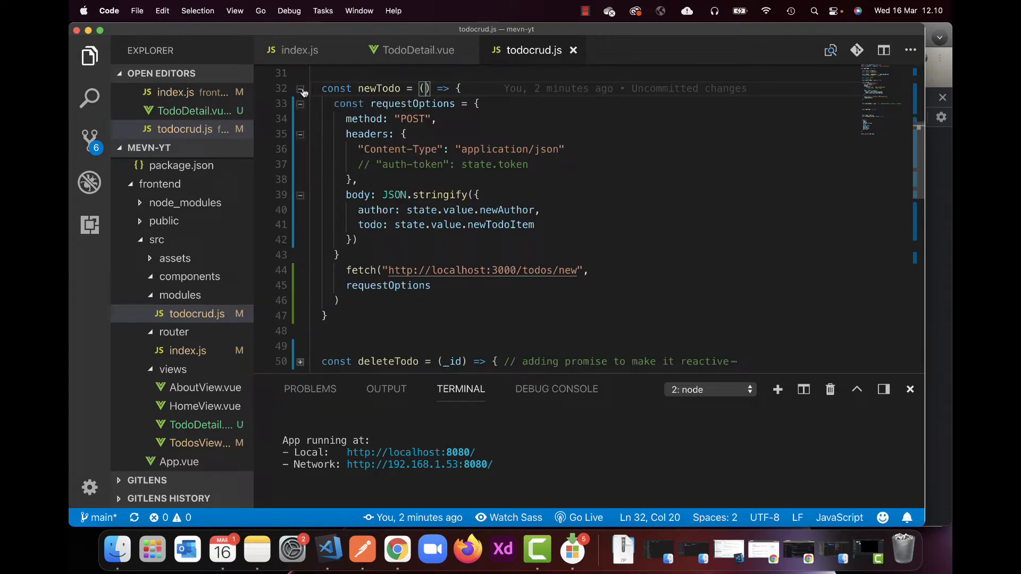
scroll("down", 3)
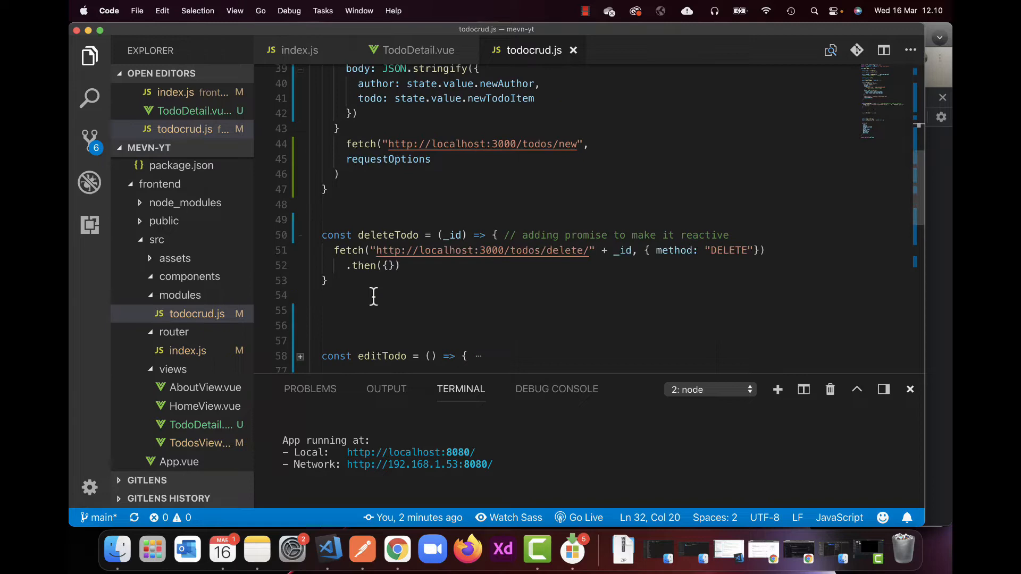
mouse_move(402, 291)
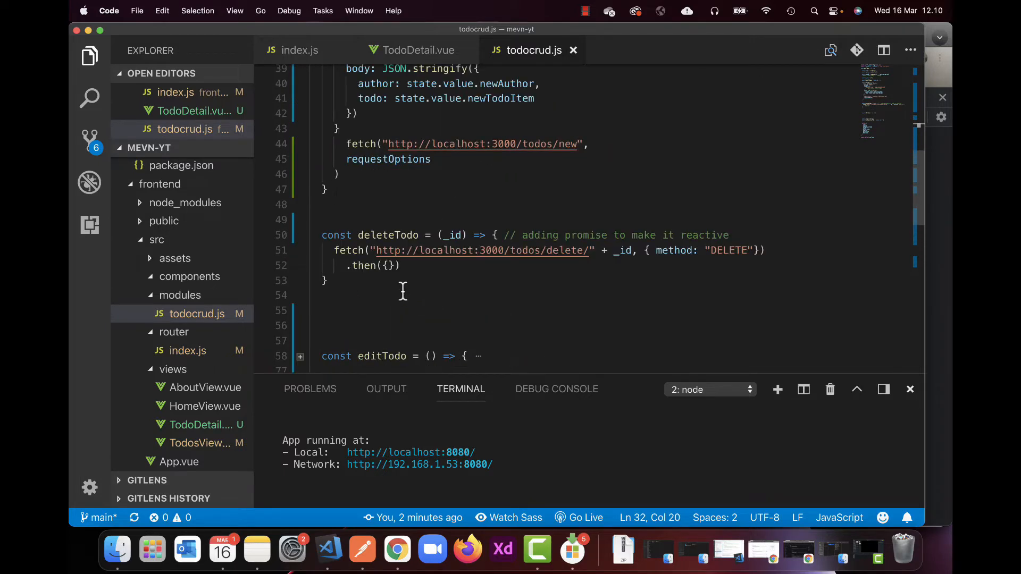
mouse_move(341, 236)
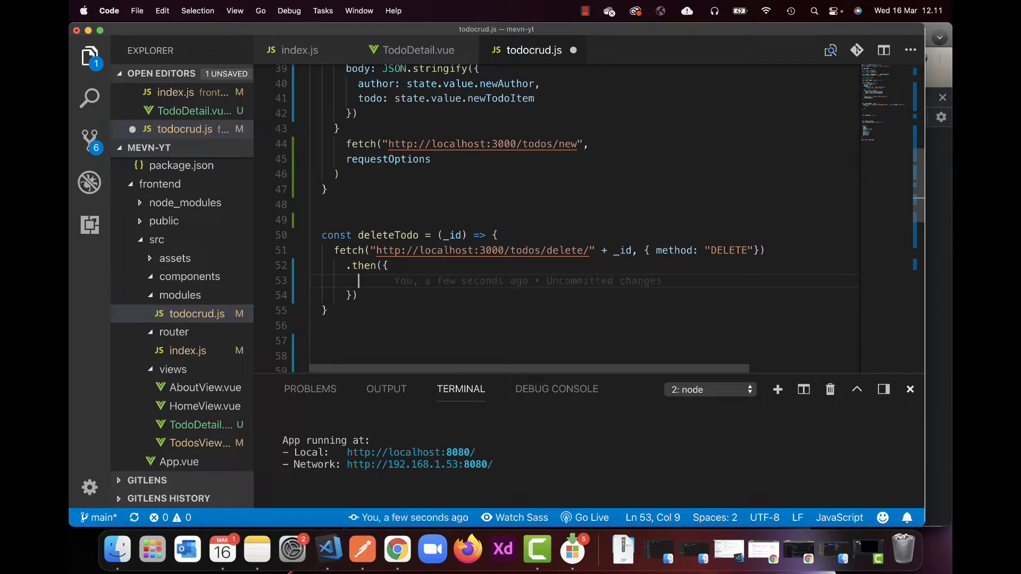
Make deleteTodo's fetch end with .then(GetAllTodos()), checking the GetAllTodos definition.
scroll("up", 3)
type("GetAllTodos")
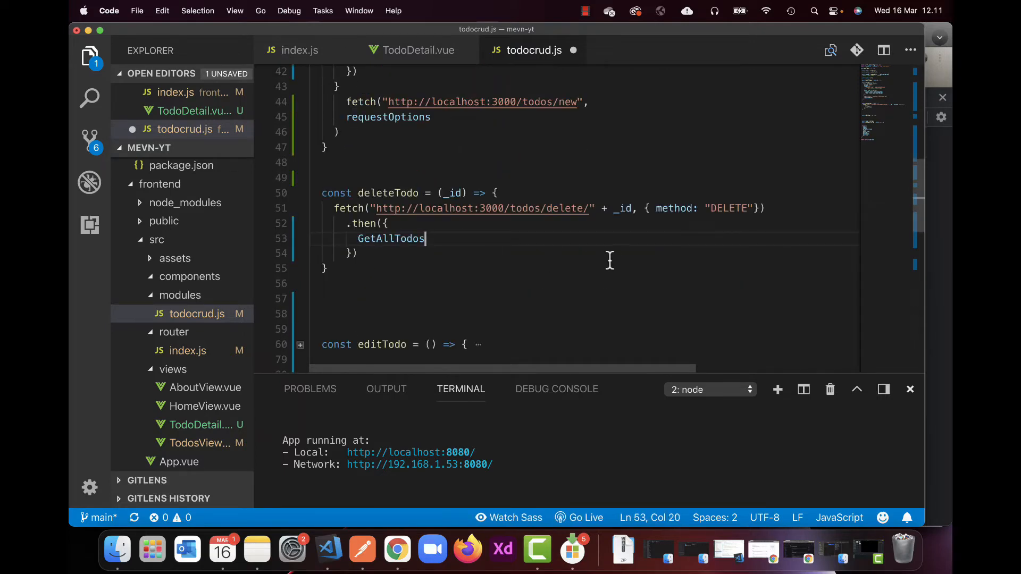
type("()")
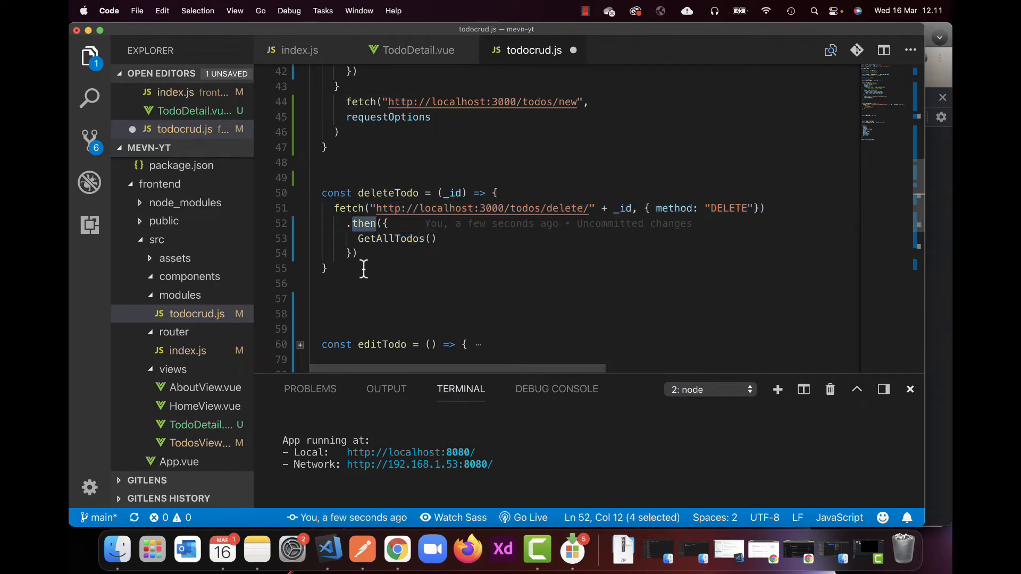
double_click(392, 238)
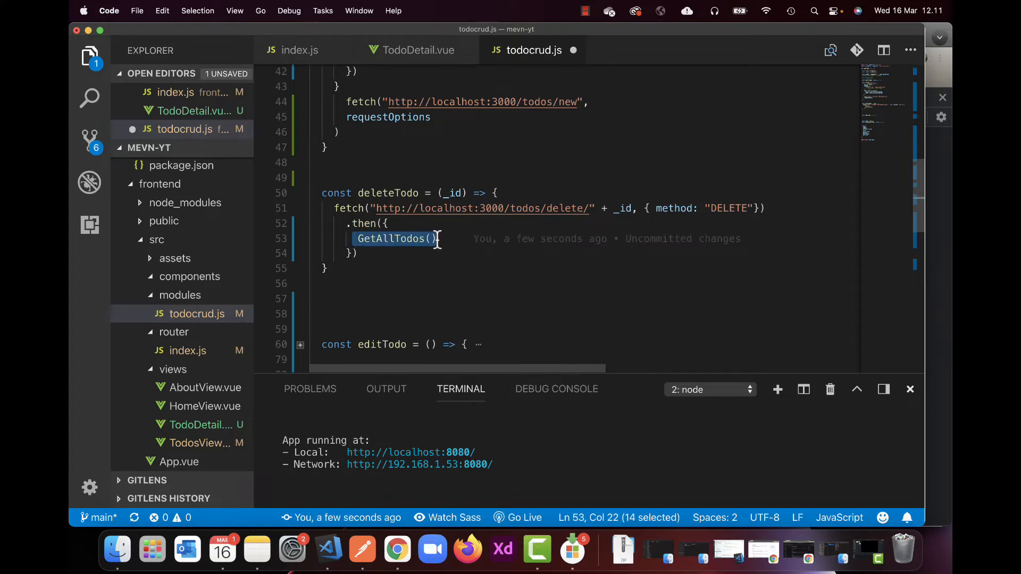
scroll("up", 3)
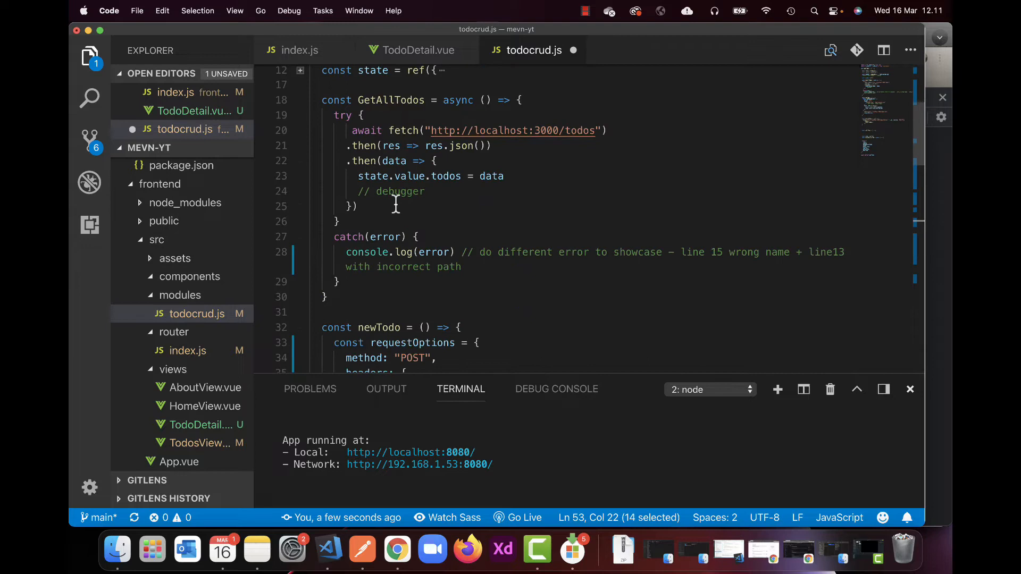
mouse_move(501, 176)
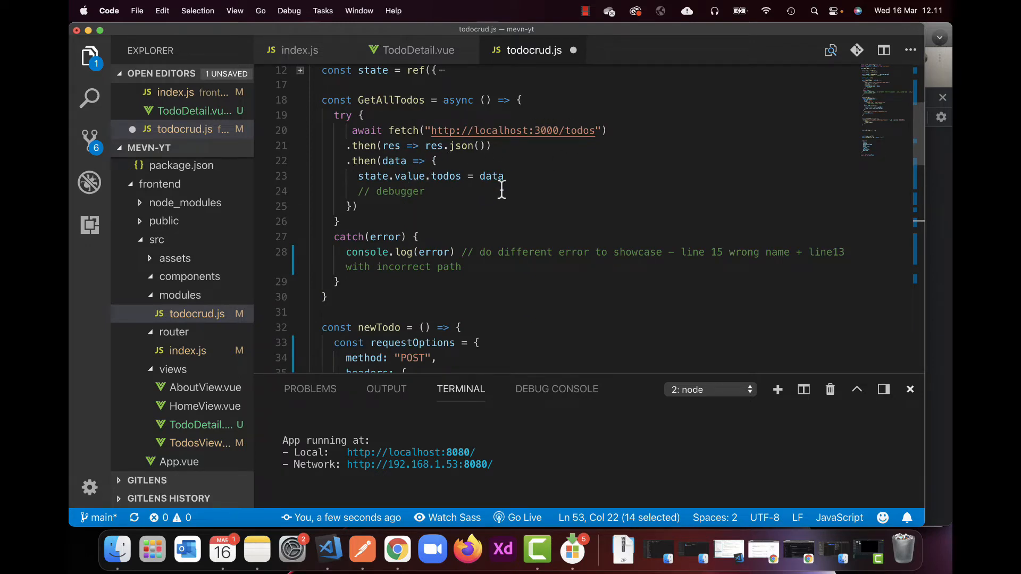
scroll("down", 3)
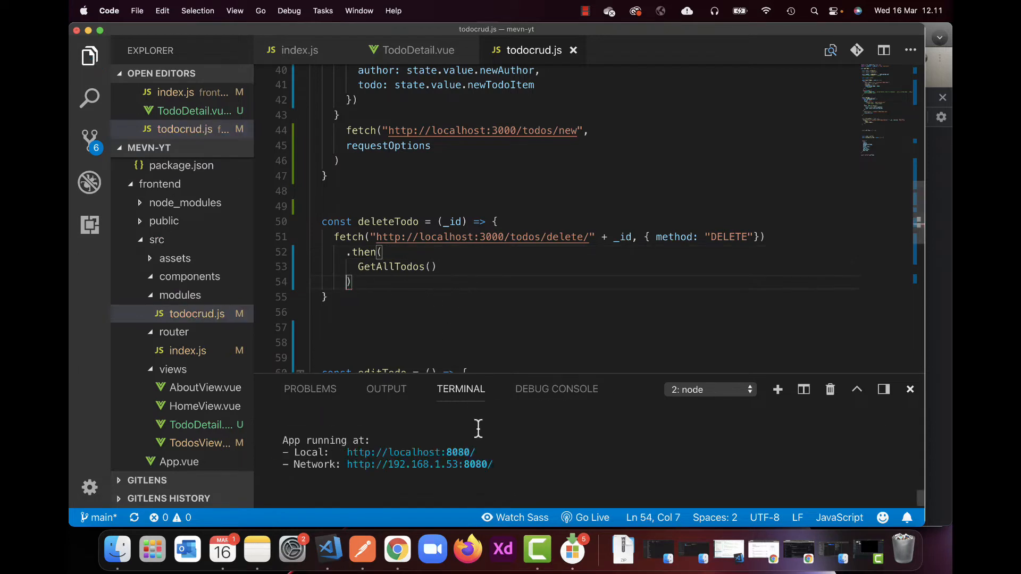
left_click(414, 252)
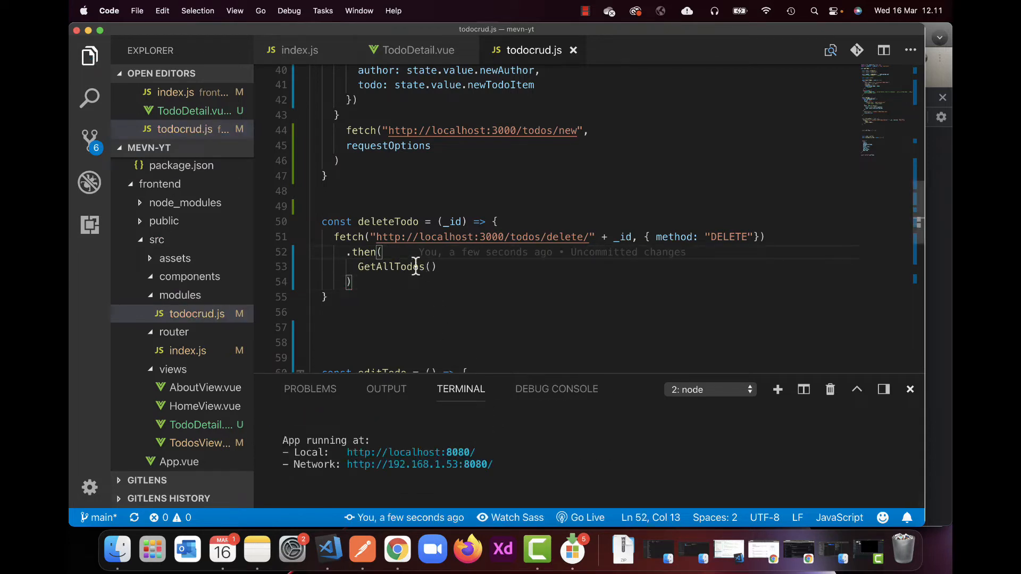
mouse_move(357, 267)
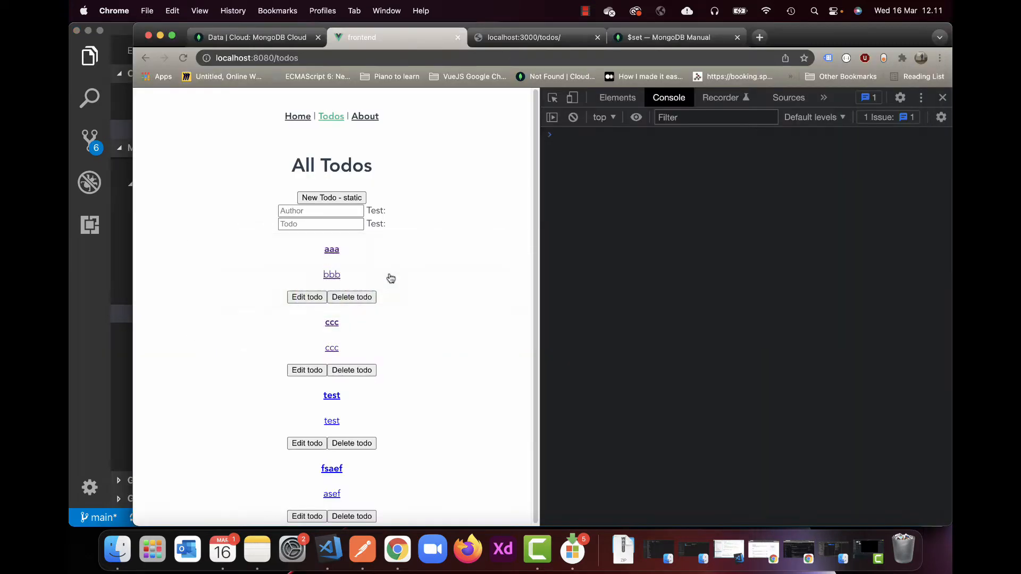
Open aaa's edit page, return to All Todos, delete fsaef and watch the list refresh.
left_click(307, 296)
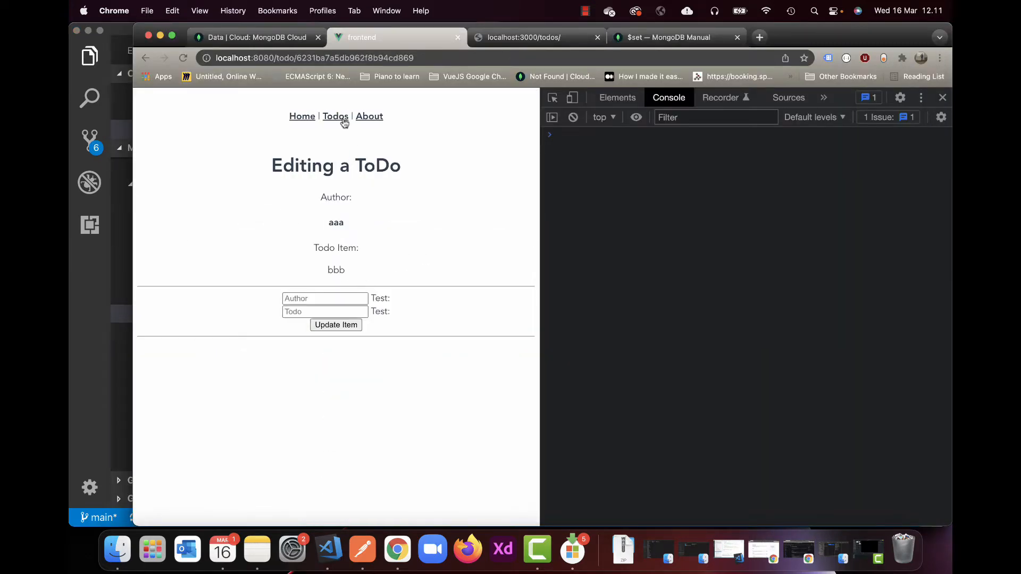
left_click(335, 116)
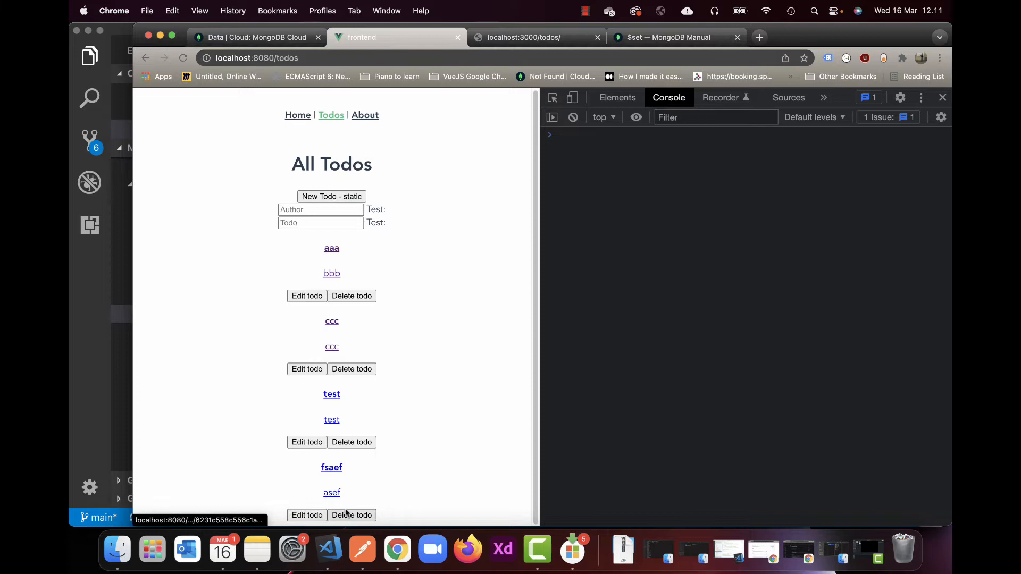
left_click(352, 514)
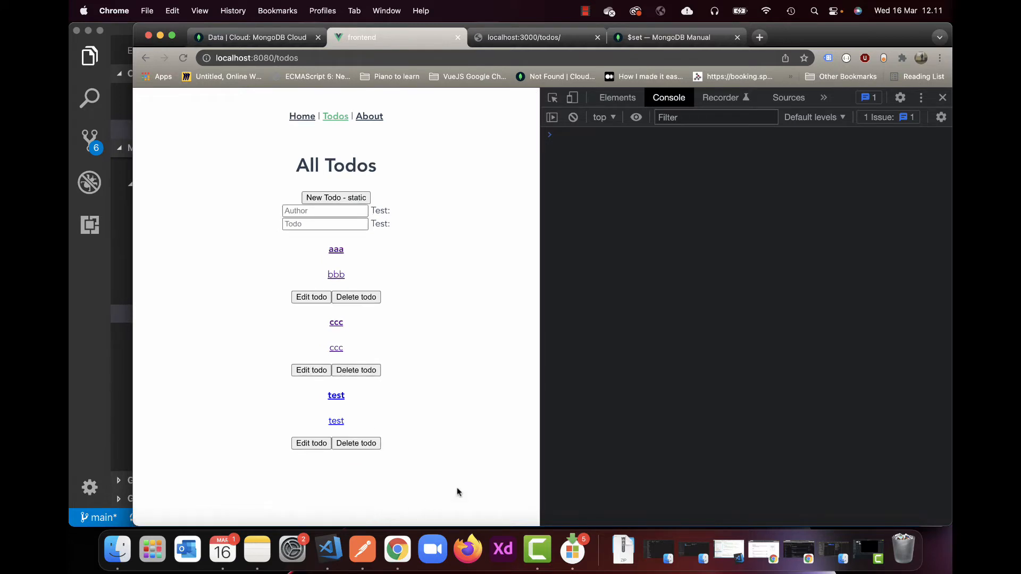
mouse_move(425, 454)
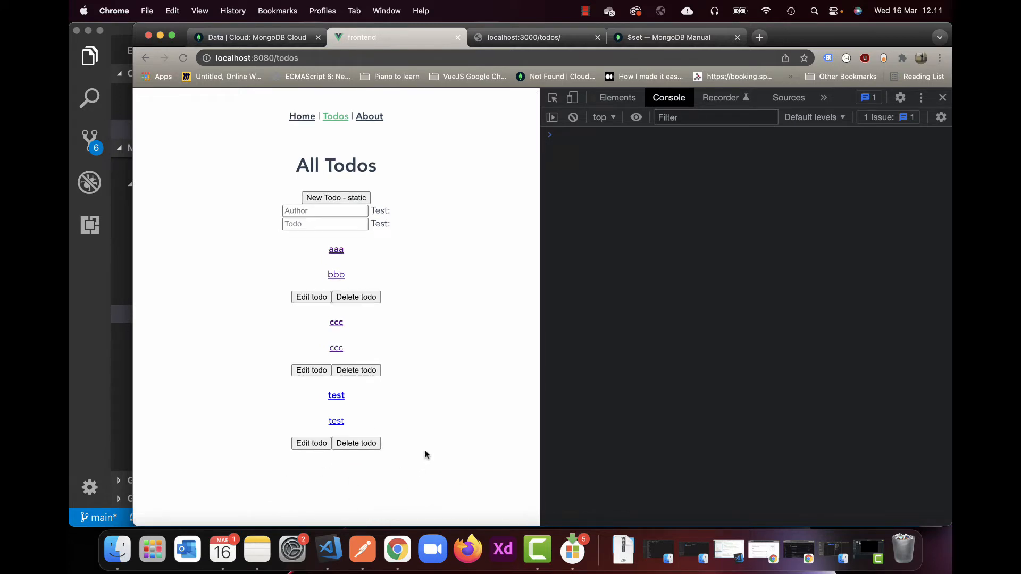
left_click(329, 549)
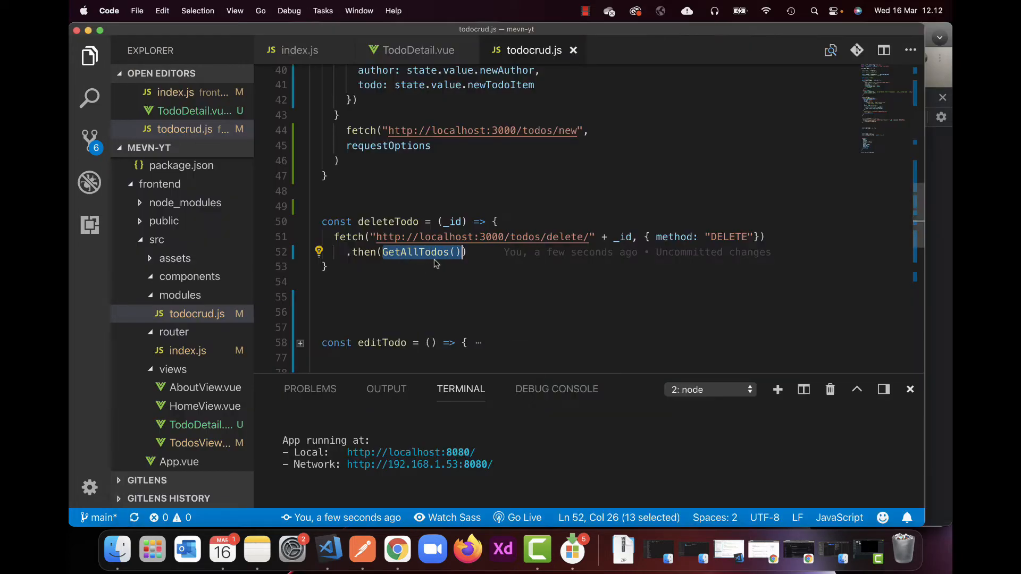
Append .then(GetAllTodos()) after newTodo's fetch call.
scroll("up", 3)
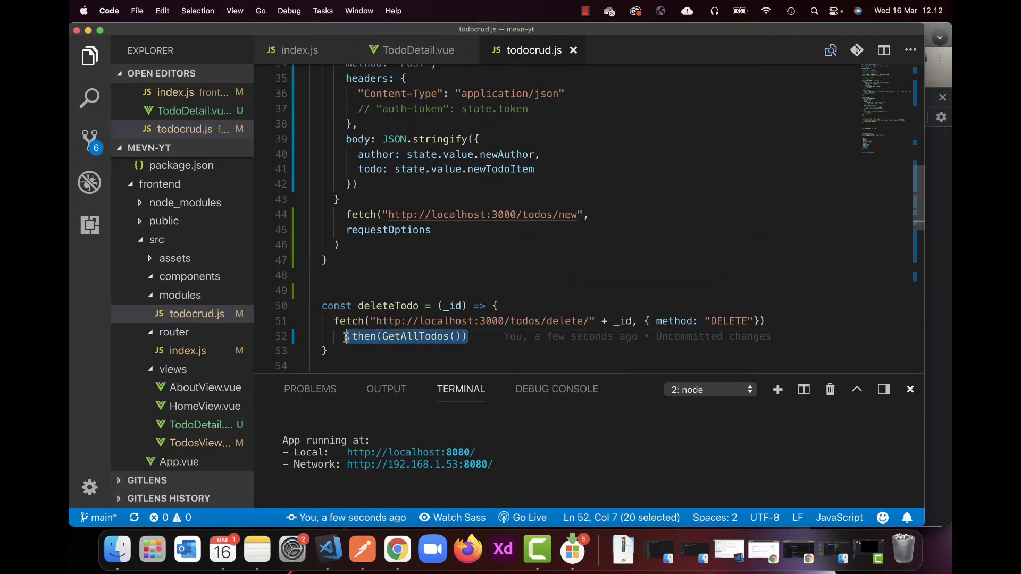
scroll("up", 3)
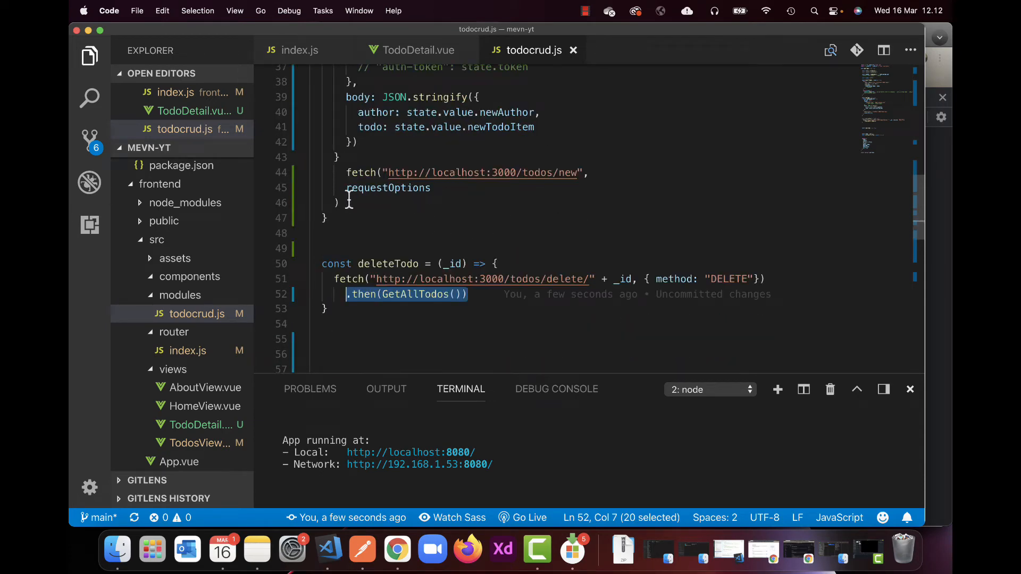
left_click(336, 202)
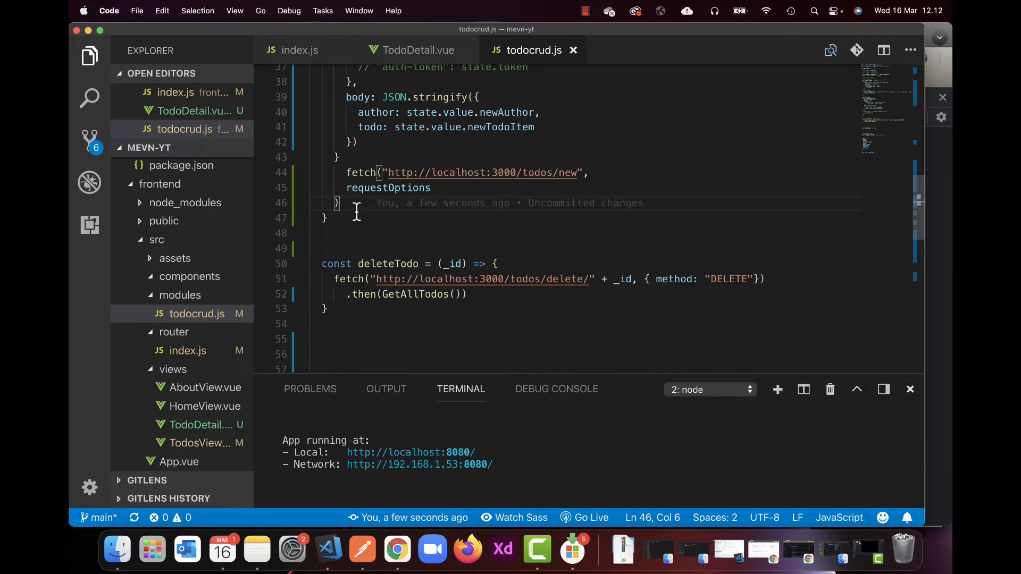
type(".then(GetAllTodos())")
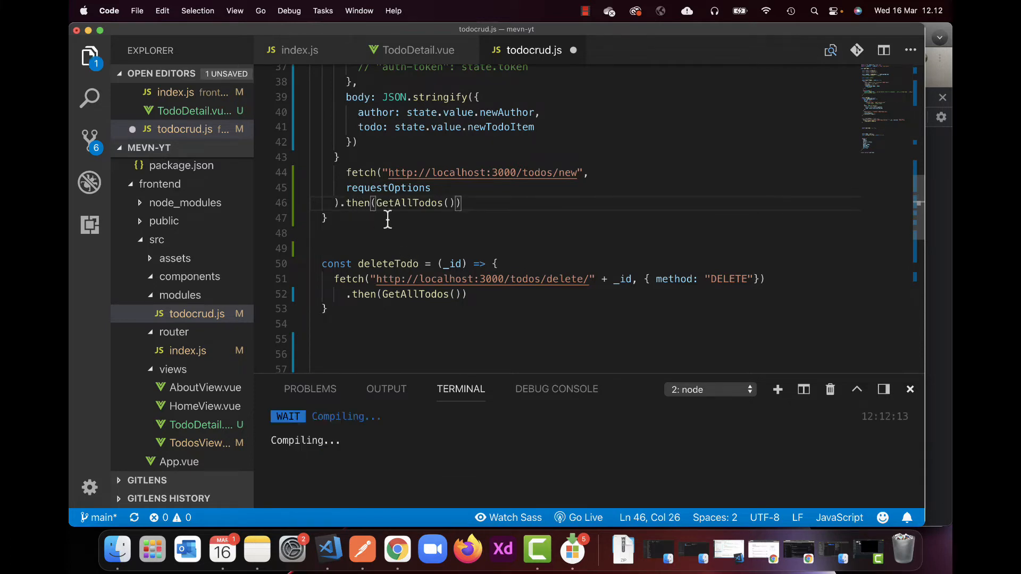
Enter author 'test', edit the first todo and Update Item, hitting connection-refused errors.
left_click(396, 548)
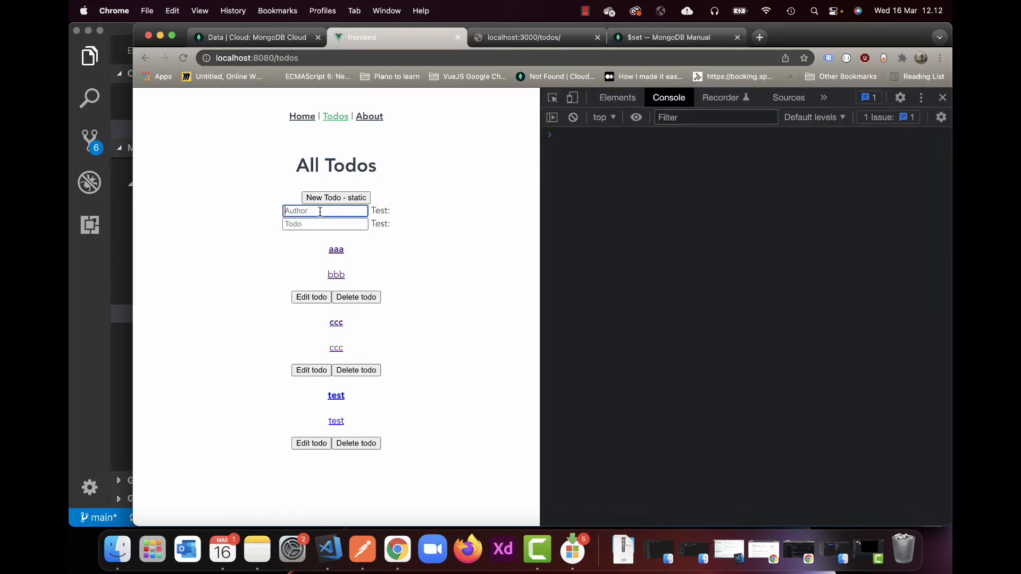
type("test")
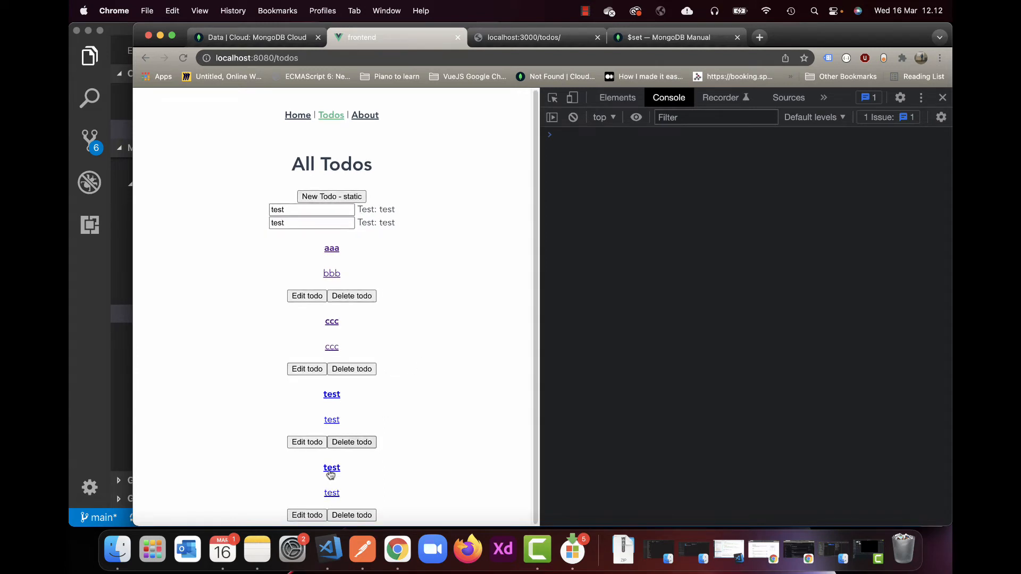
mouse_move(352, 295)
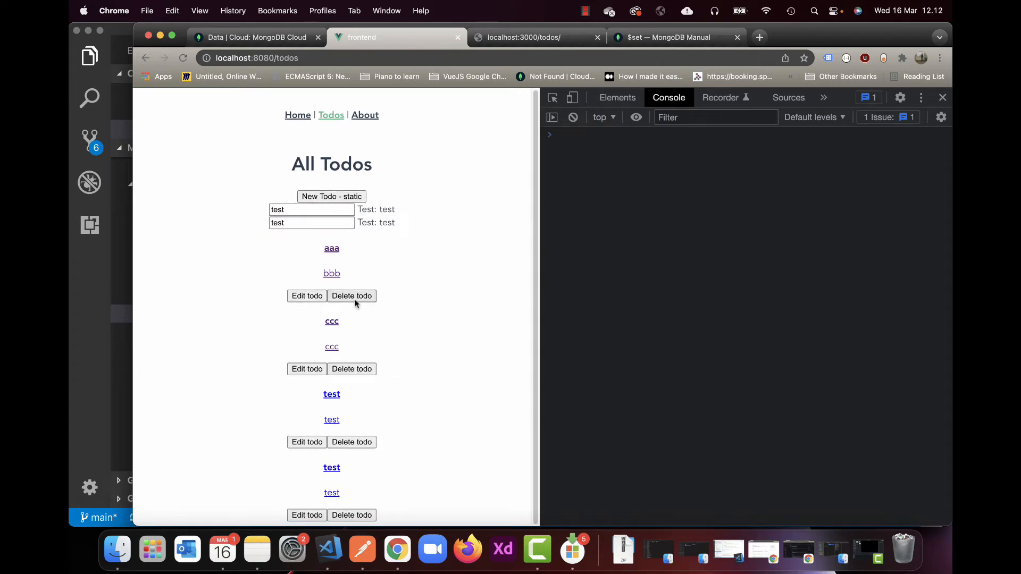
left_click(351, 296)
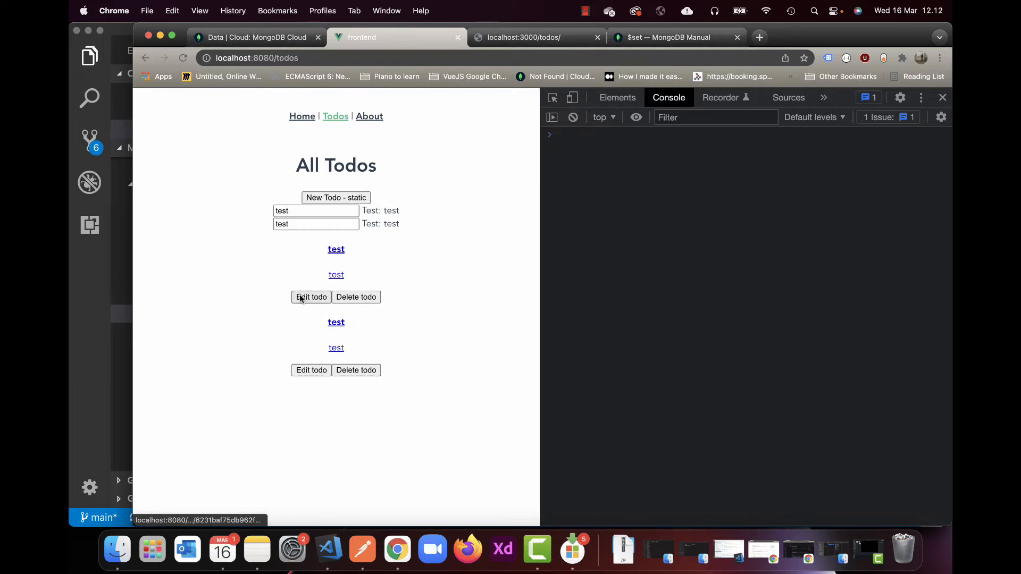
left_click(310, 296)
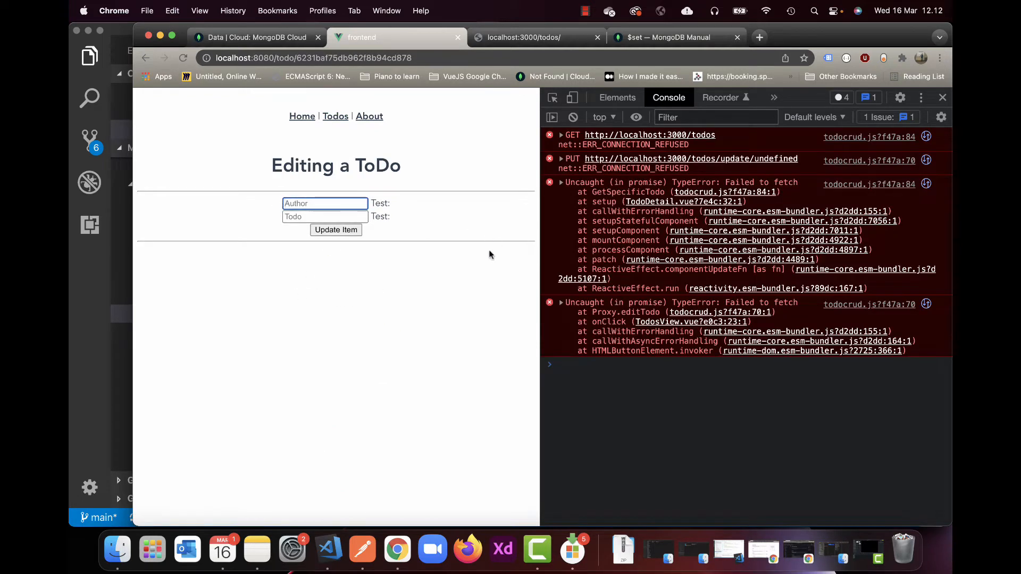
mouse_move(629, 210)
type("saef")
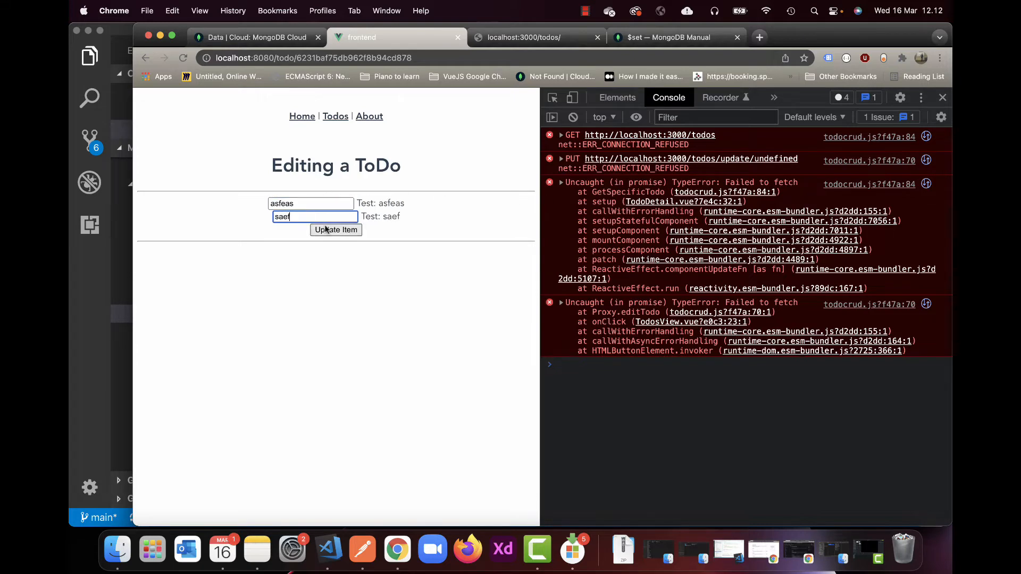
left_click(335, 230)
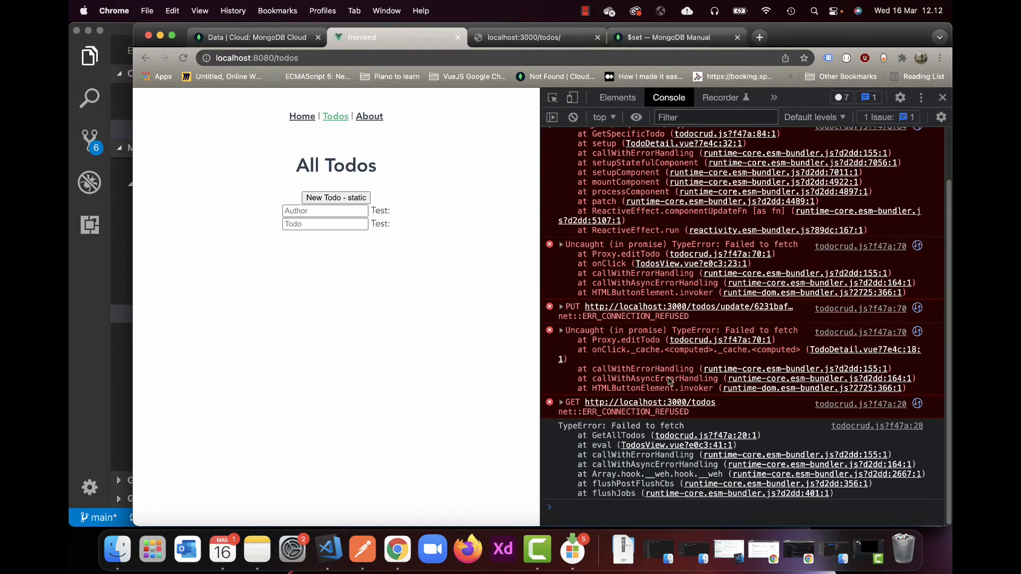
mouse_move(335, 116)
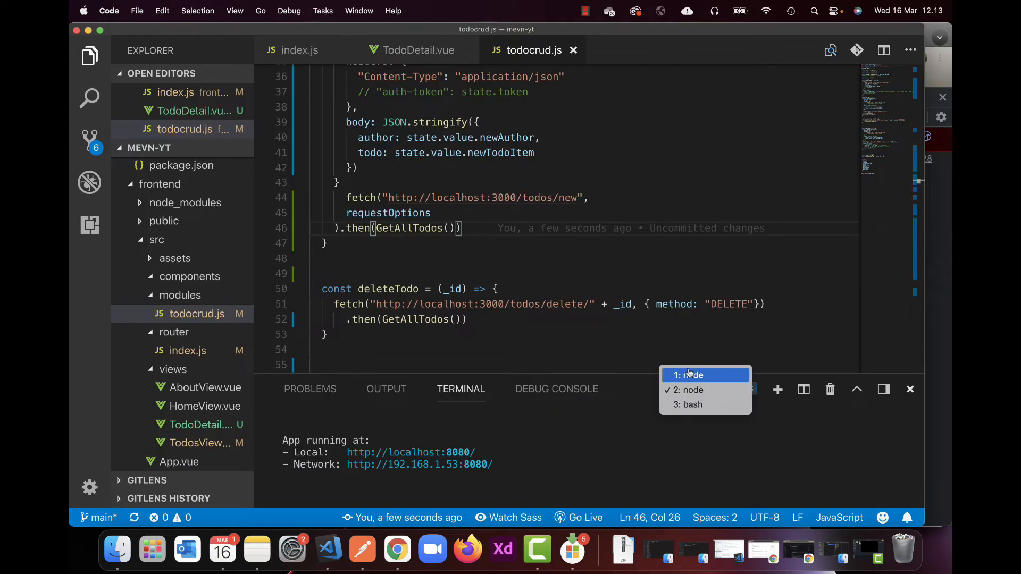
Switch to the node terminal and restart the backend until it listens on port 3000.
left_click(704, 374)
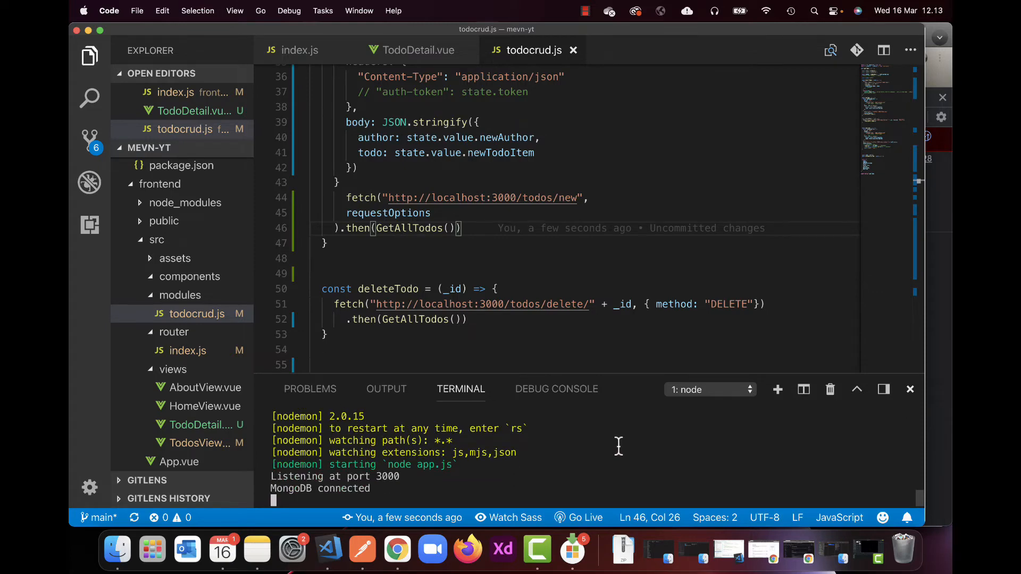
left_click(397, 550)
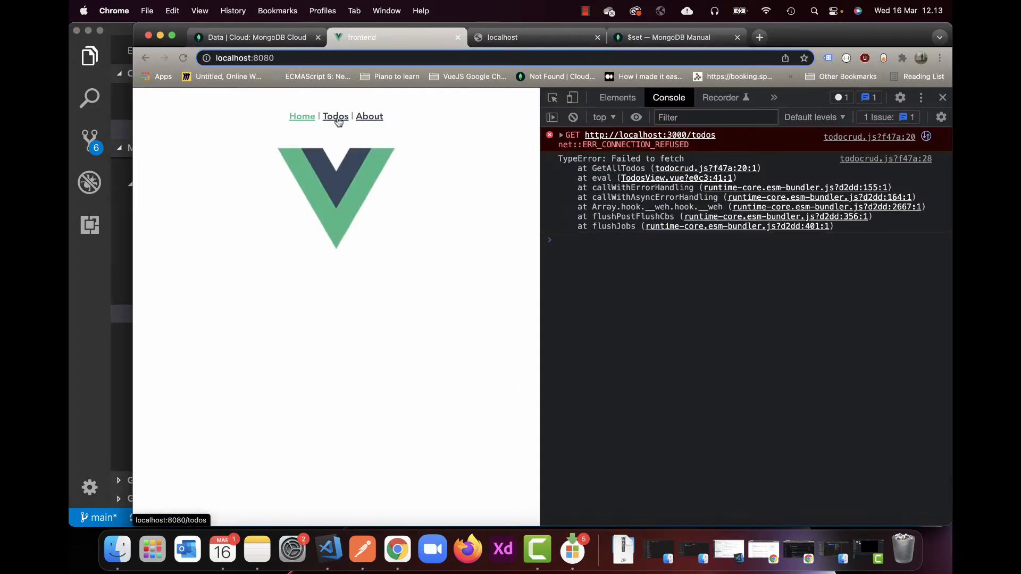
Go to Todos, update the first todo to 'test2' so the list shows test2 above test.
left_click(335, 116)
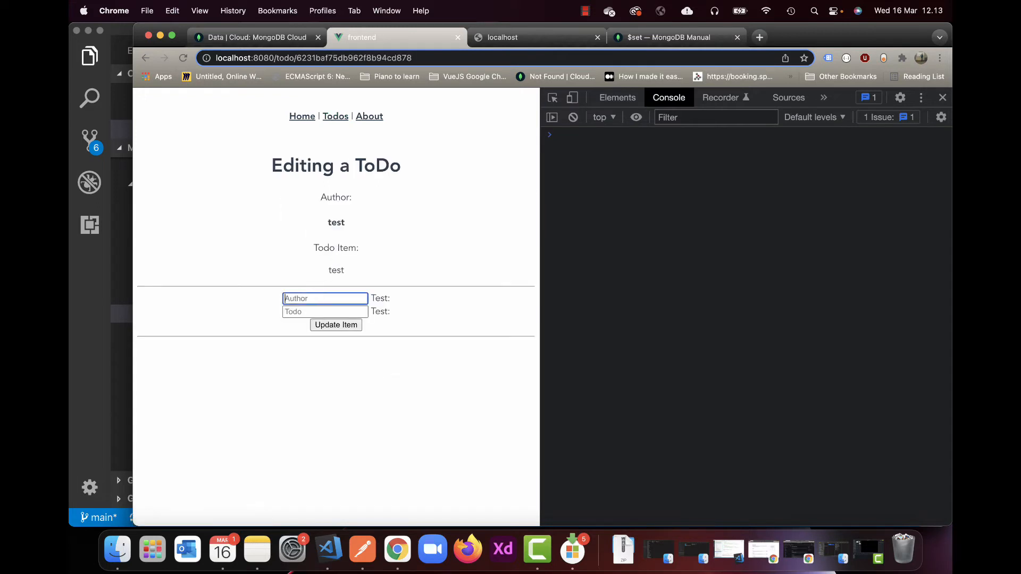
type("test2")
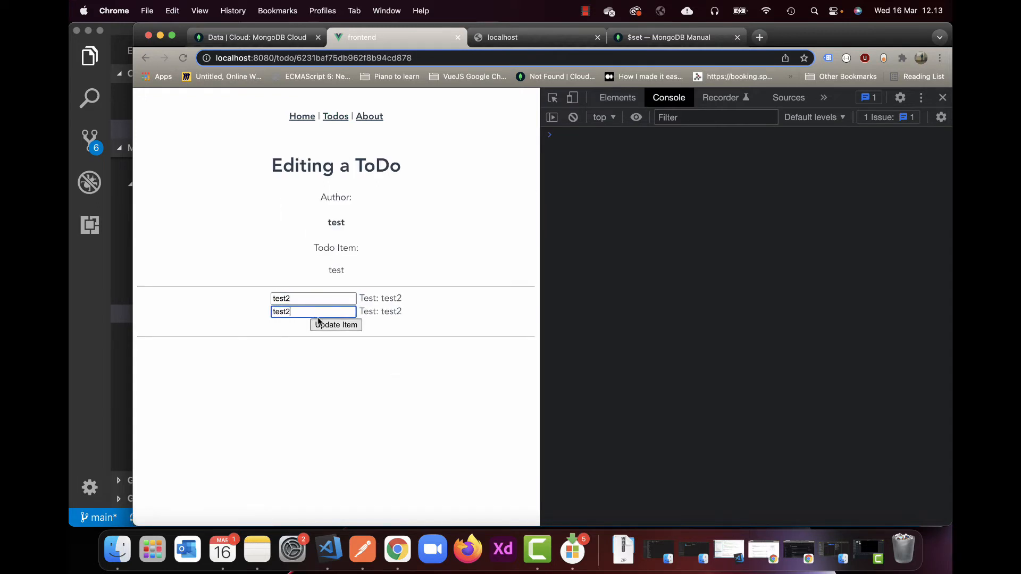
left_click(335, 325)
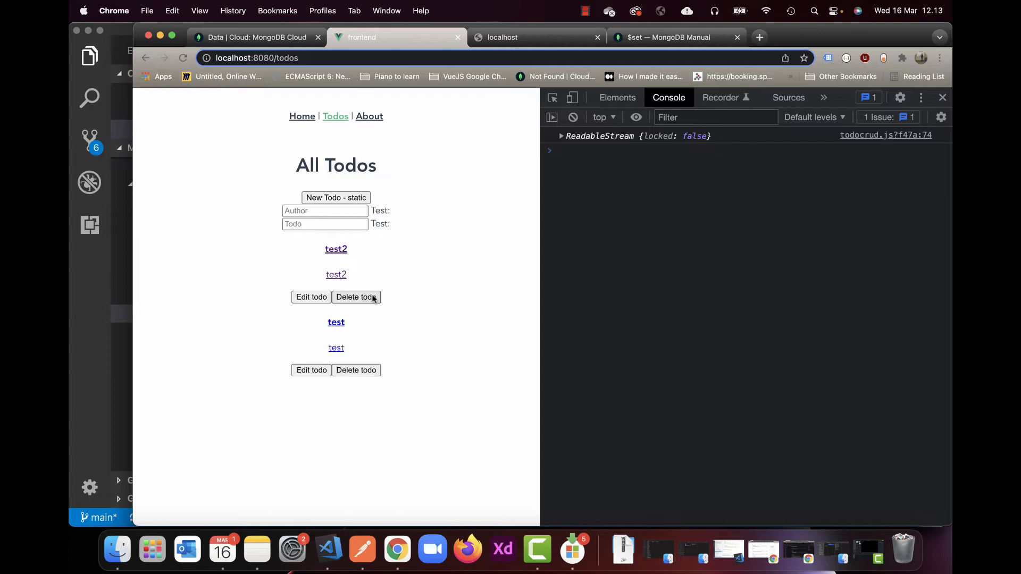
left_click(329, 548)
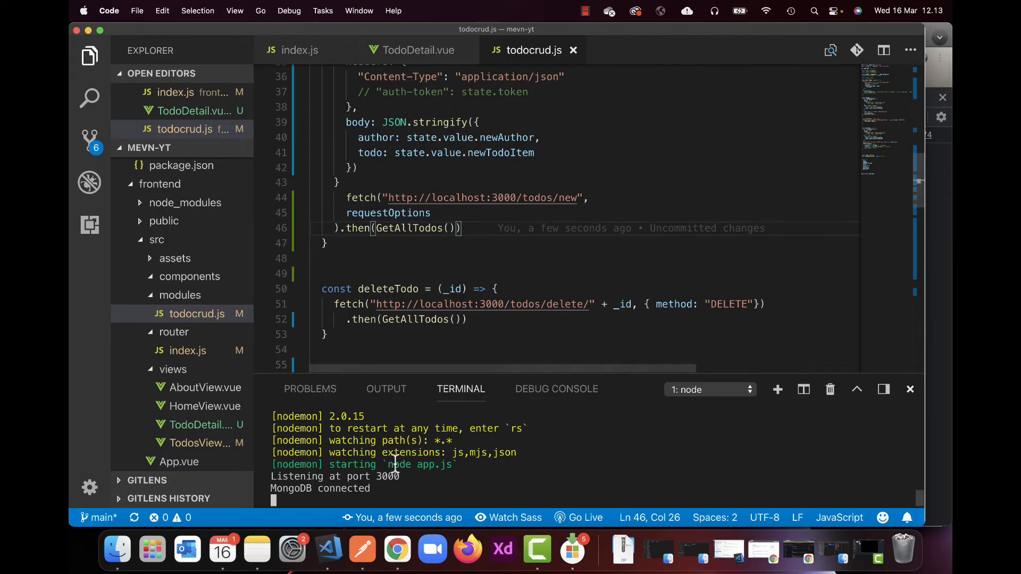
mouse_move(604, 242)
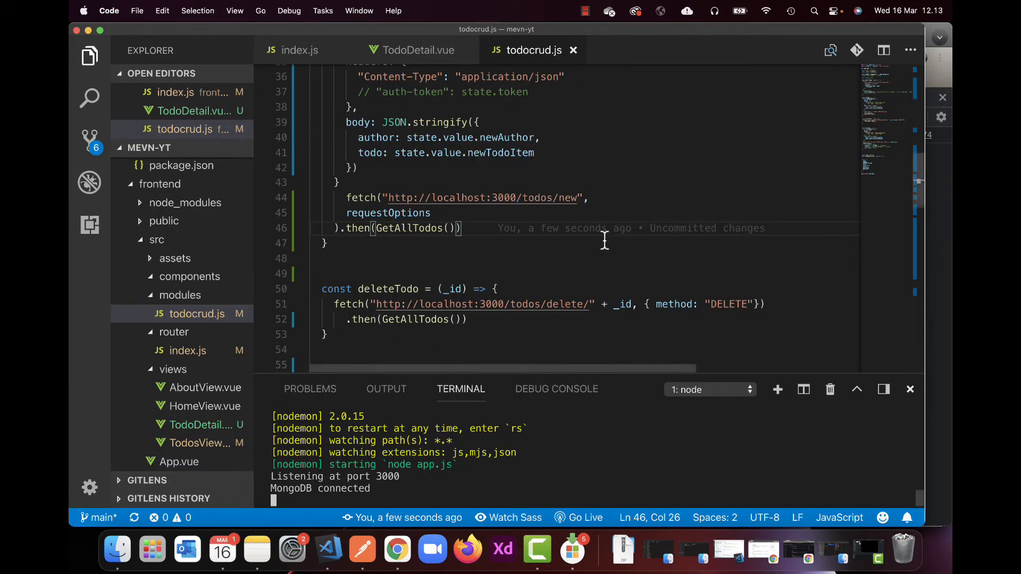
left_click(470, 320)
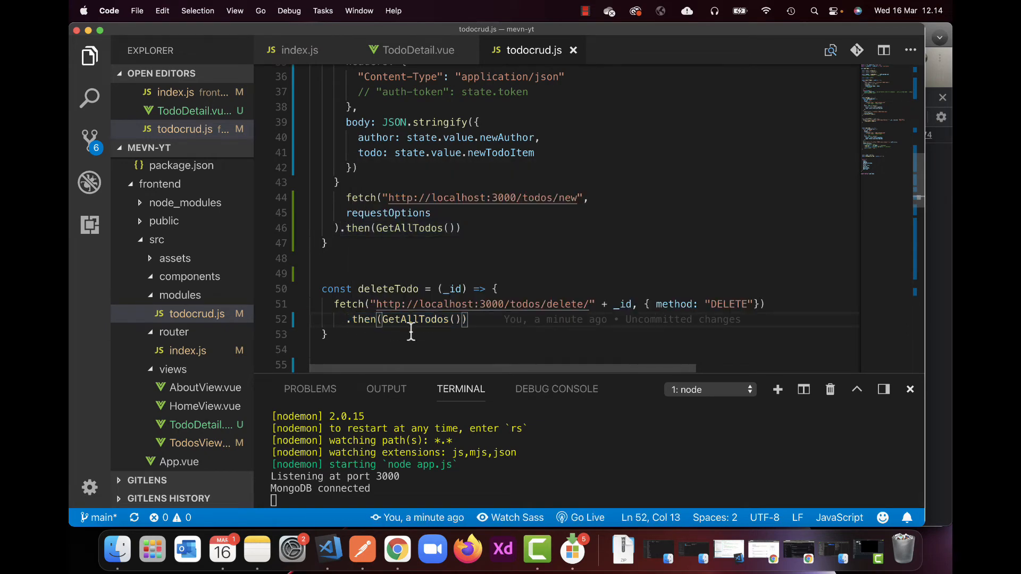
double_click(420, 319)
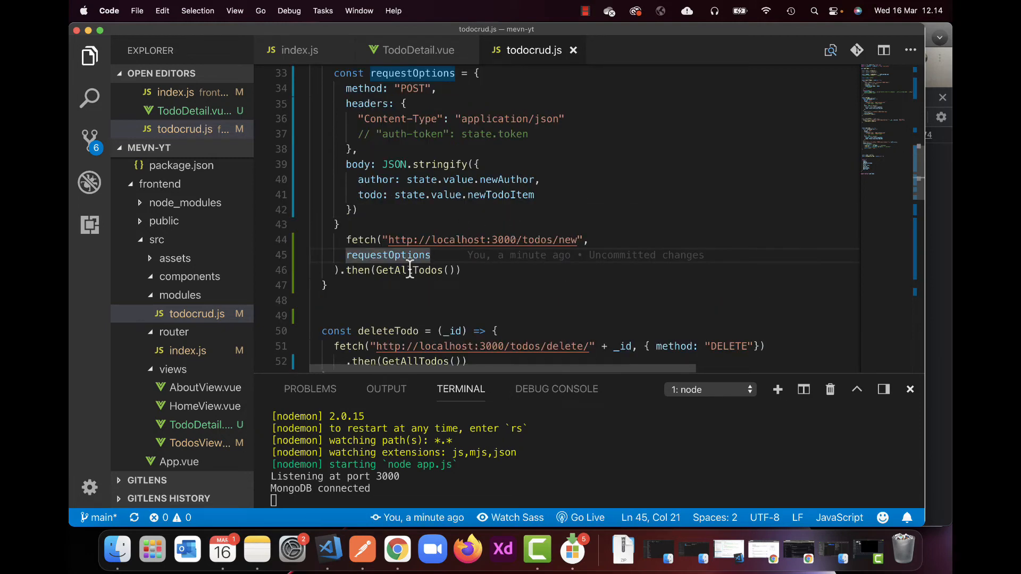
double_click(408, 270)
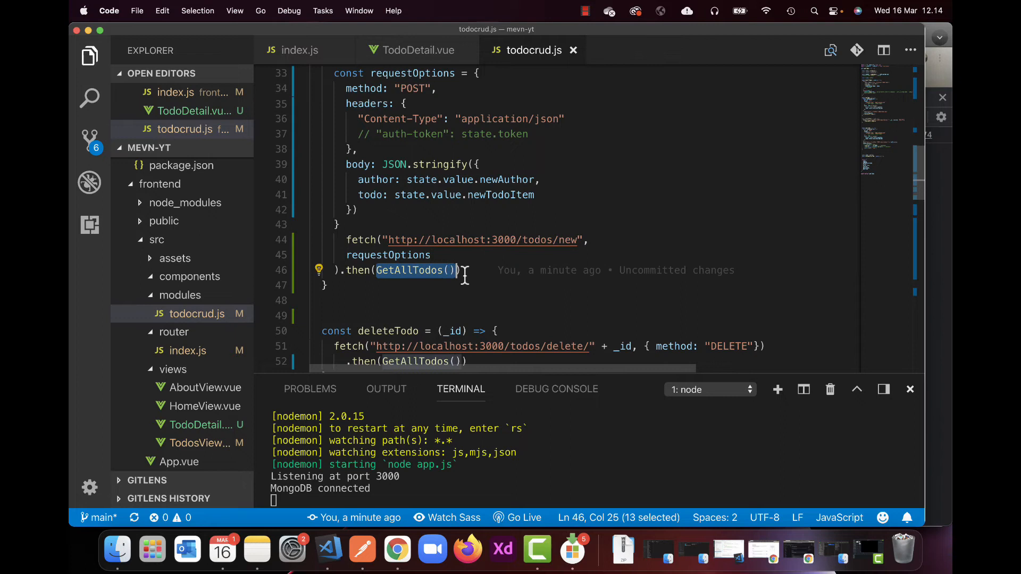
left_click(460, 270)
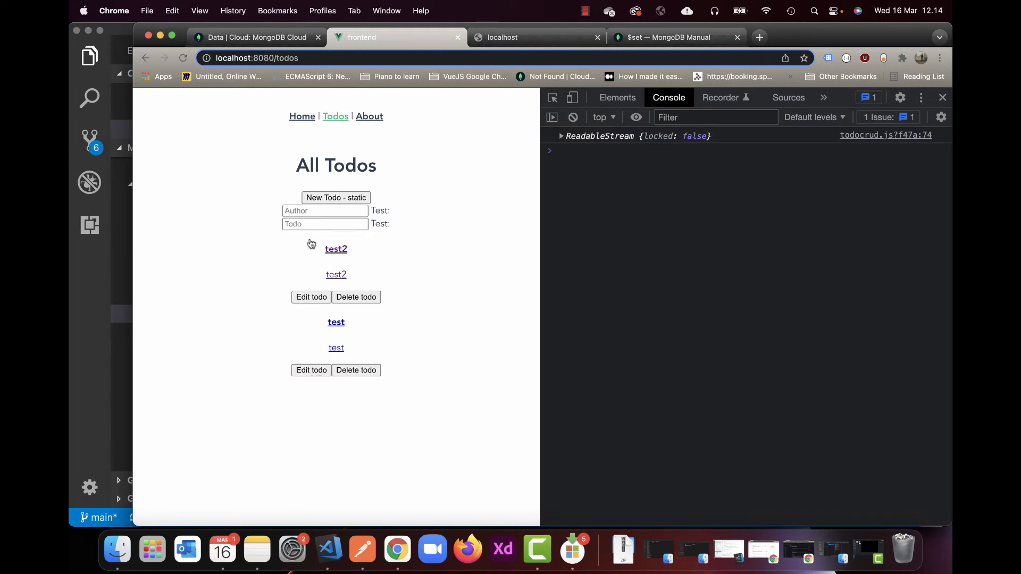
Delete the test2 todo, then switch to the MongoDB Atlas todos collection tab.
left_click(356, 297)
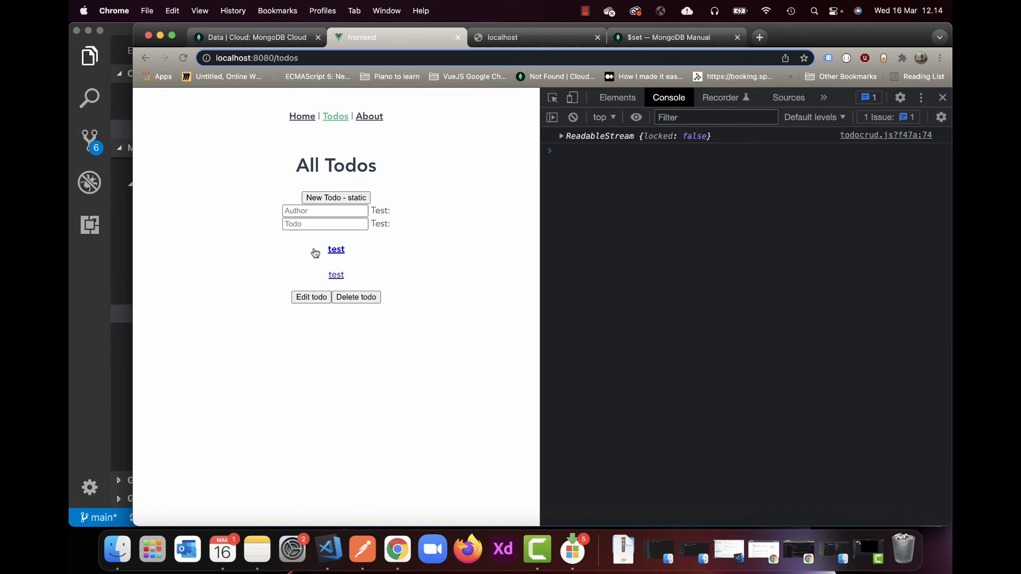
mouse_move(392, 314)
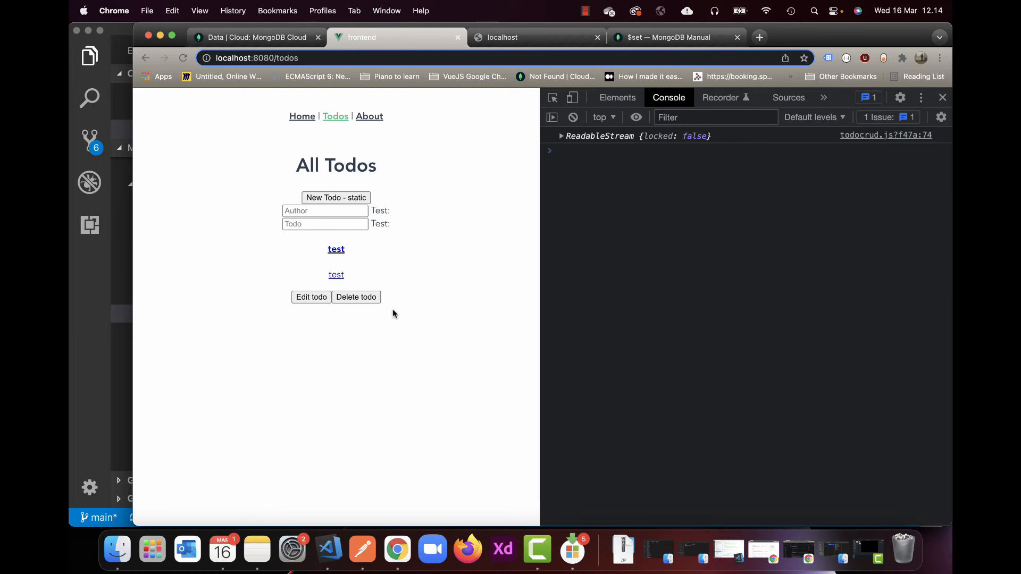
mouse_move(385, 308)
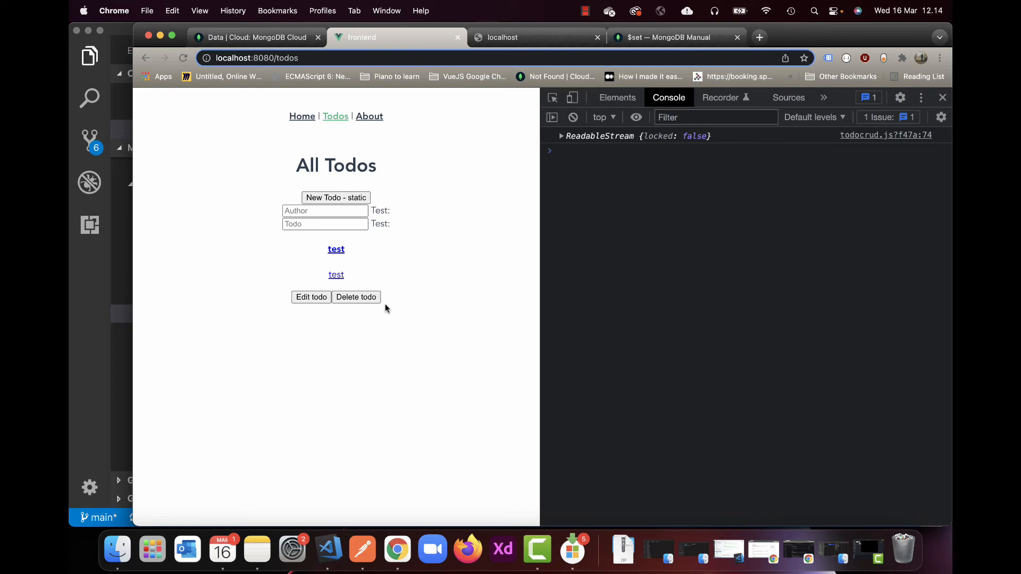
left_click(255, 37)
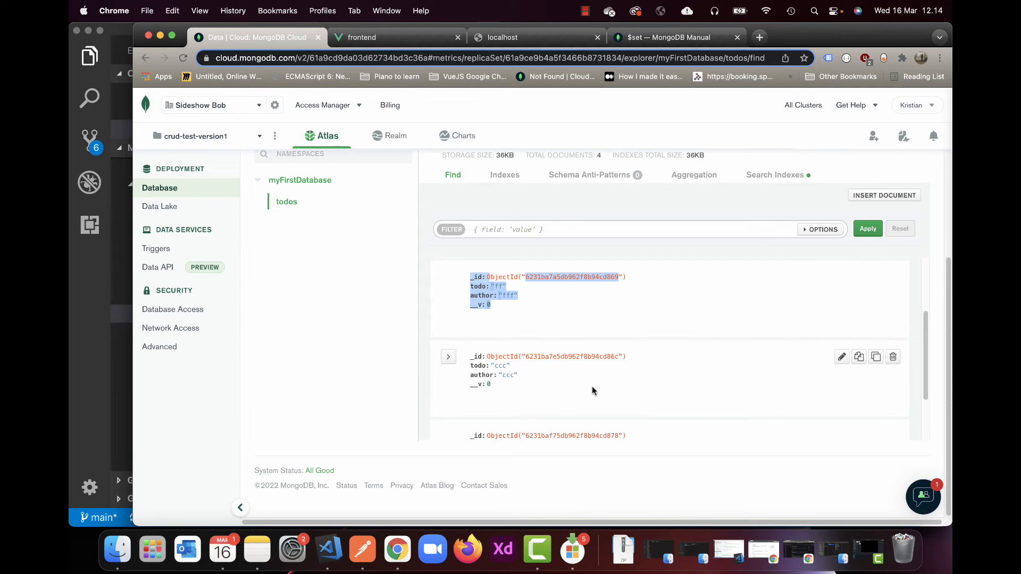
mouse_move(689, 328)
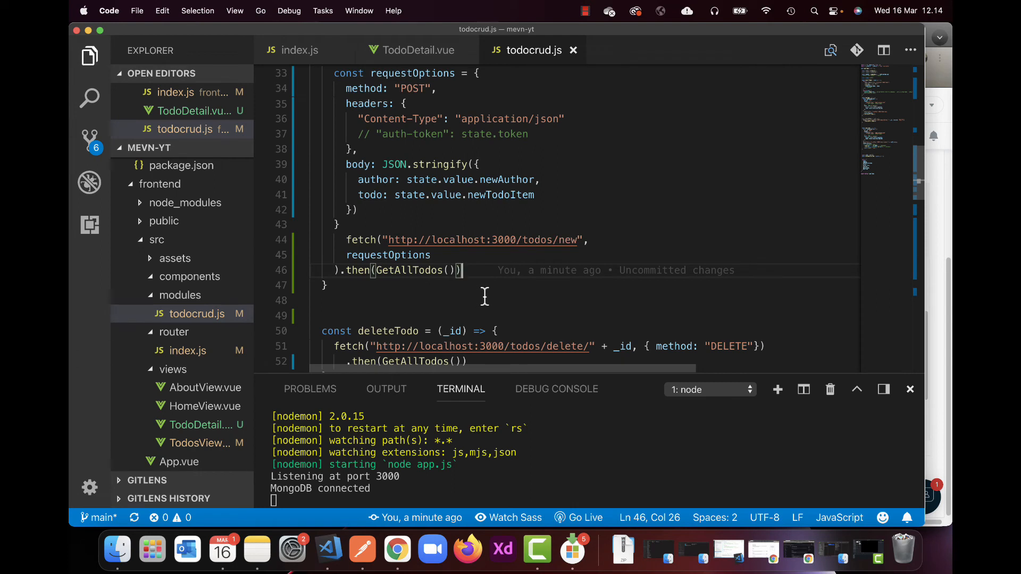
mouse_move(494, 295)
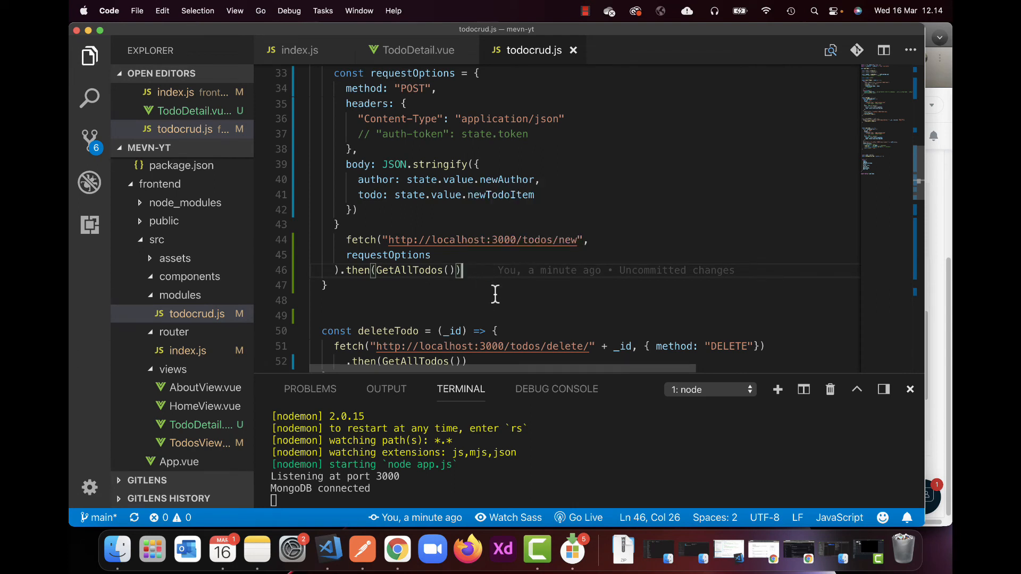
double_click(415, 270)
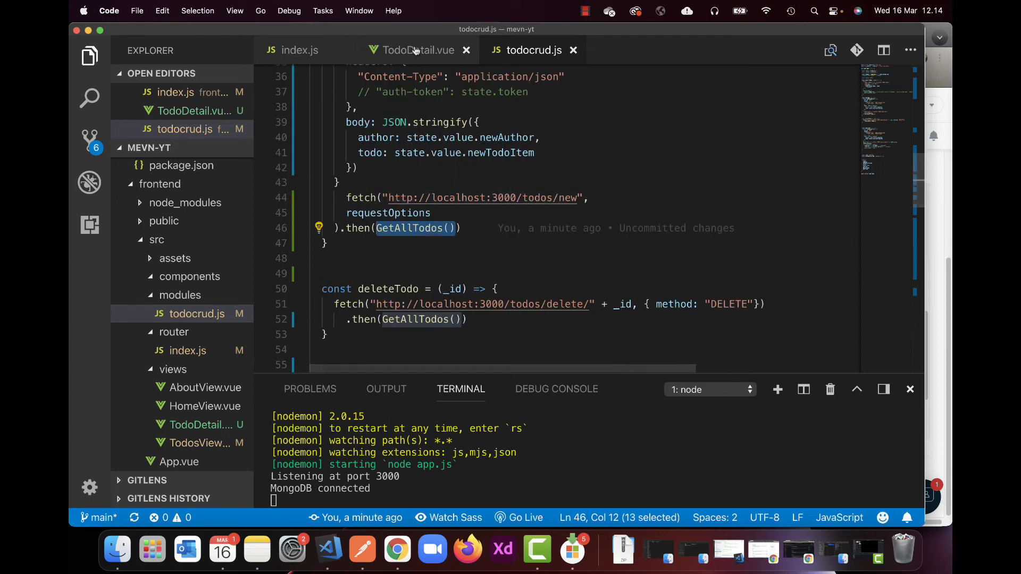
mouse_move(390, 220)
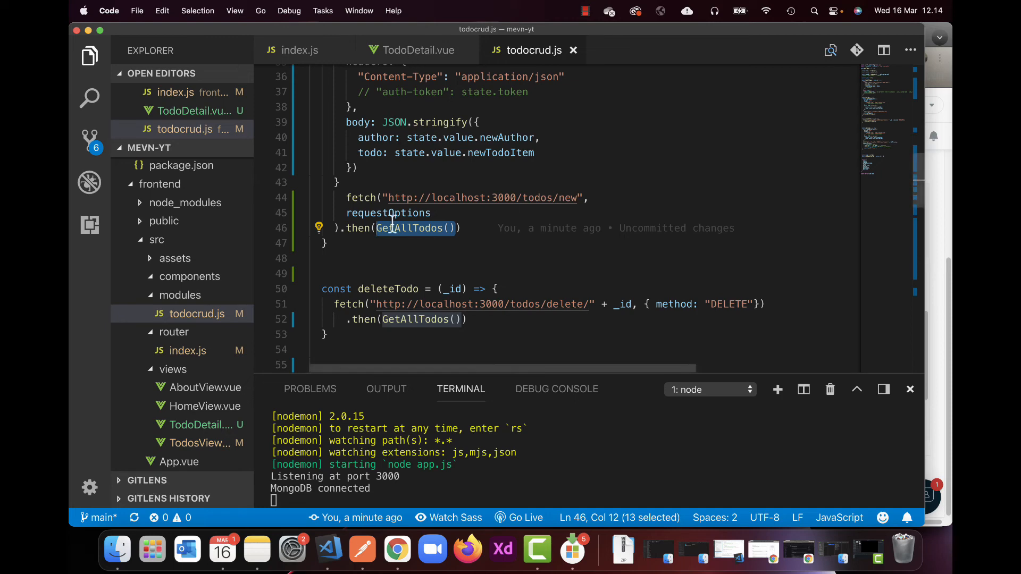
scroll("up", 3)
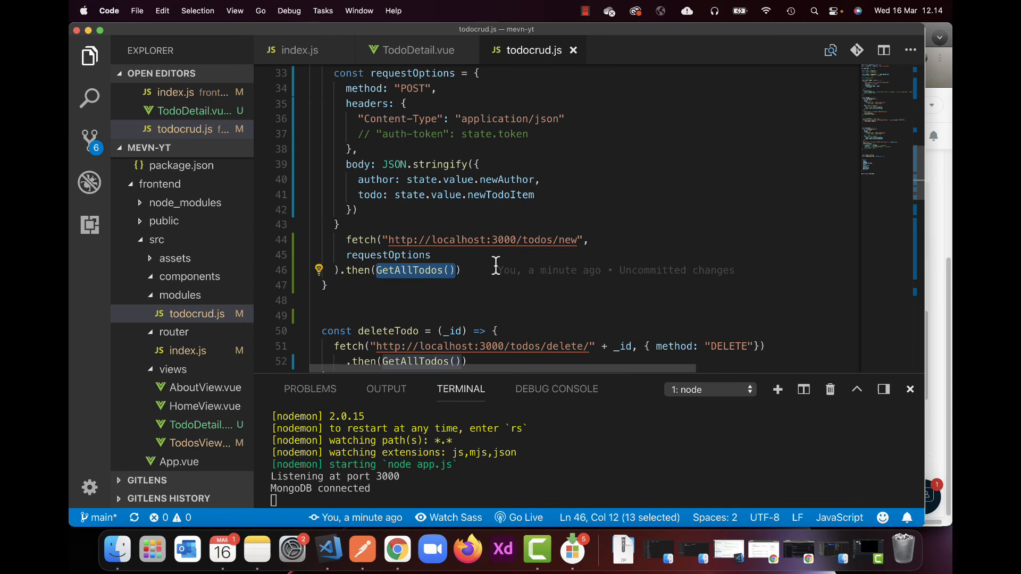
scroll("up", 3)
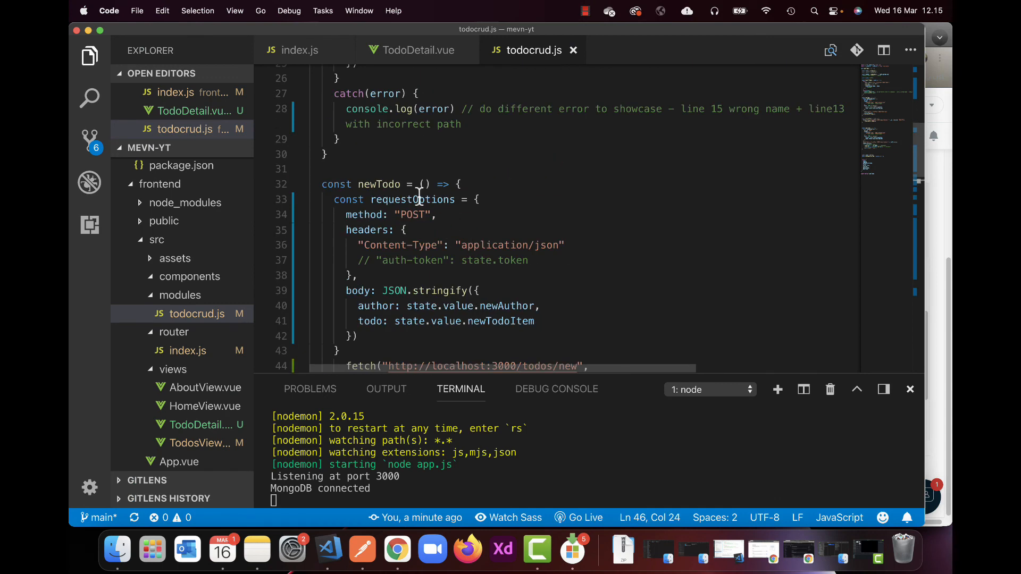
scroll("up", 3)
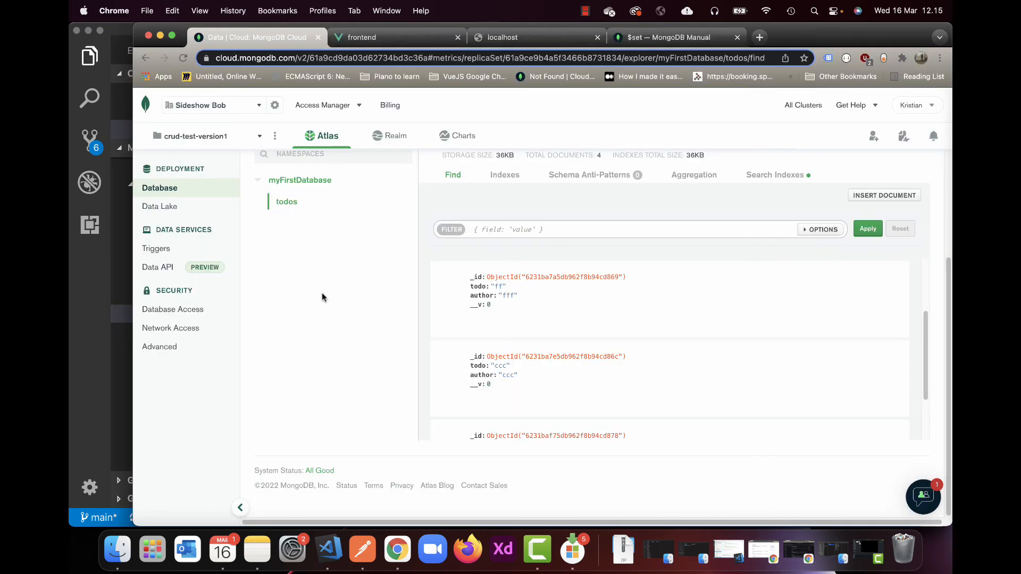
mouse_move(327, 255)
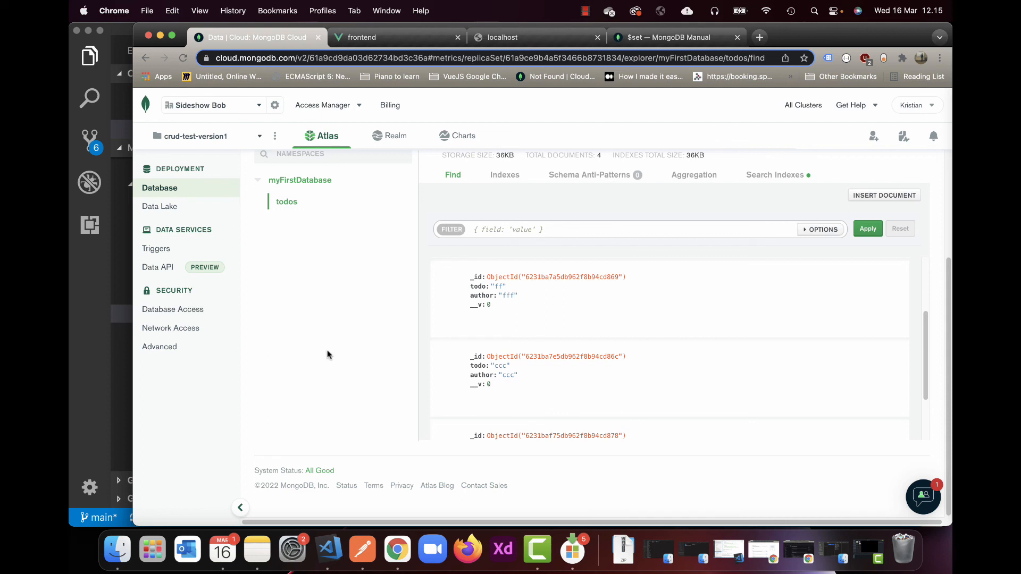
mouse_move(82, 347)
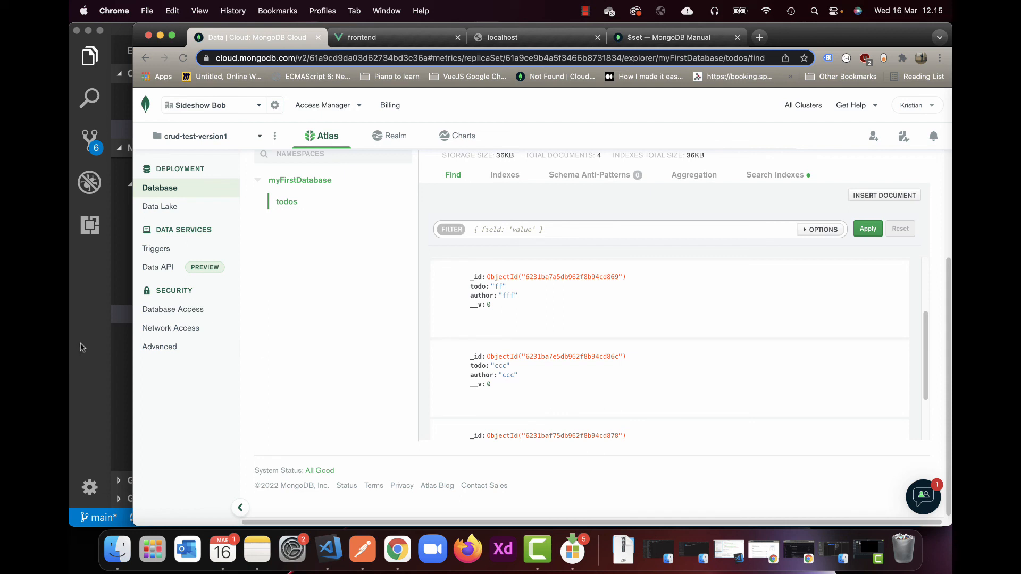